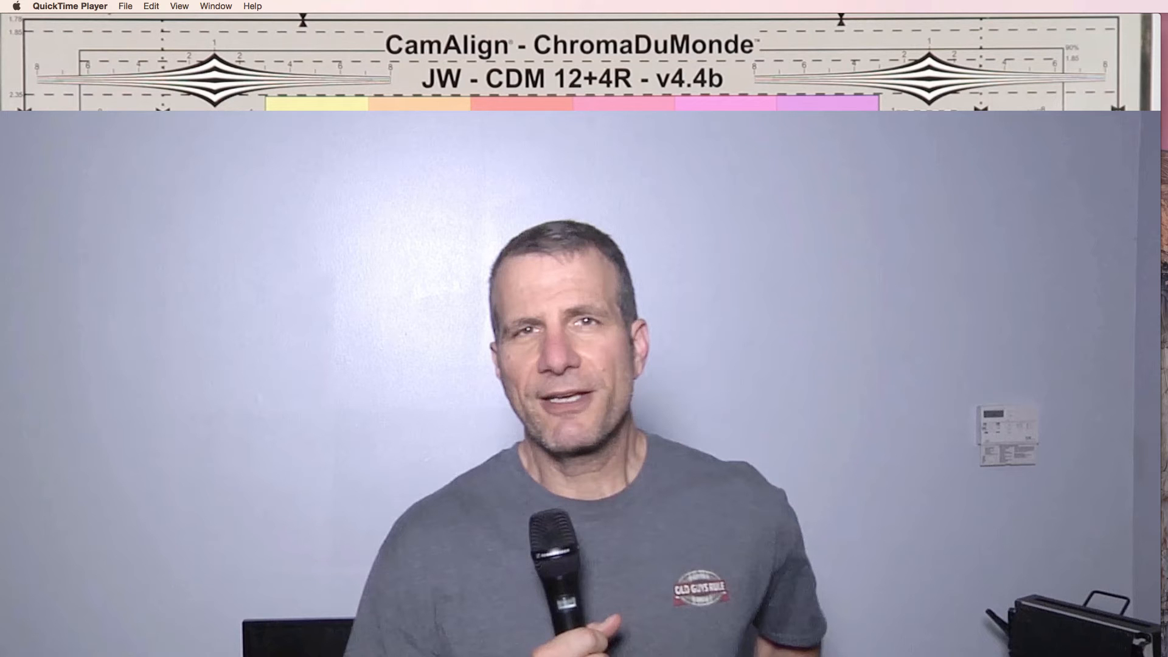
{"action": "mouse_move", "coordinate": [703, 609]}
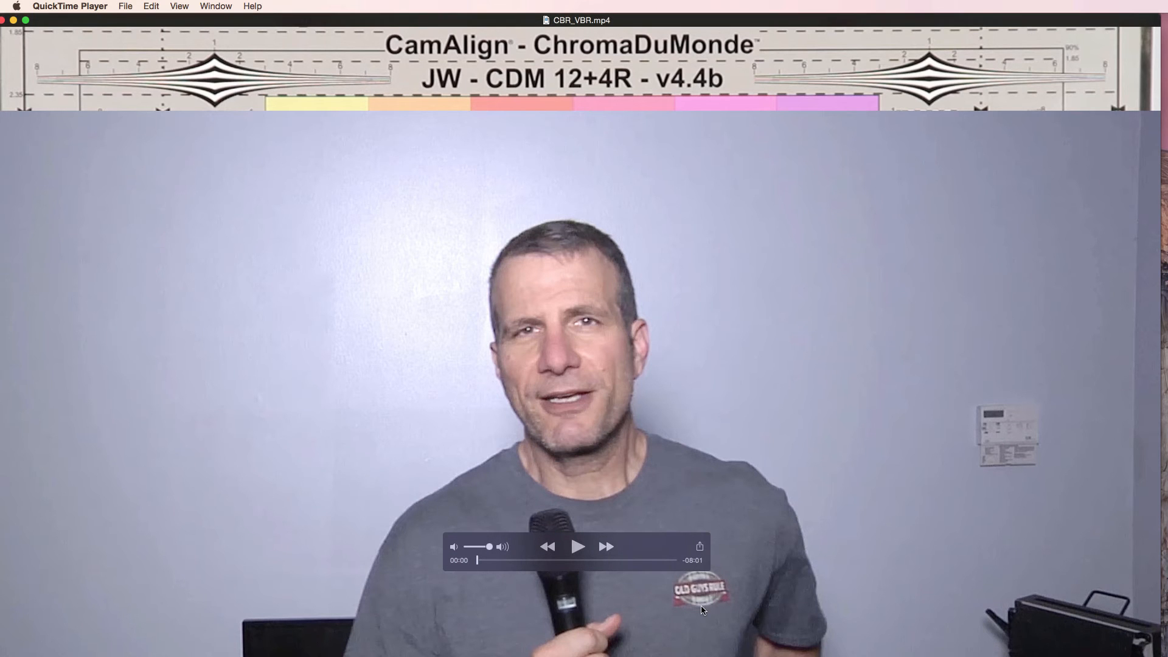
{"action": "mouse_move", "coordinate": [476, 579]}
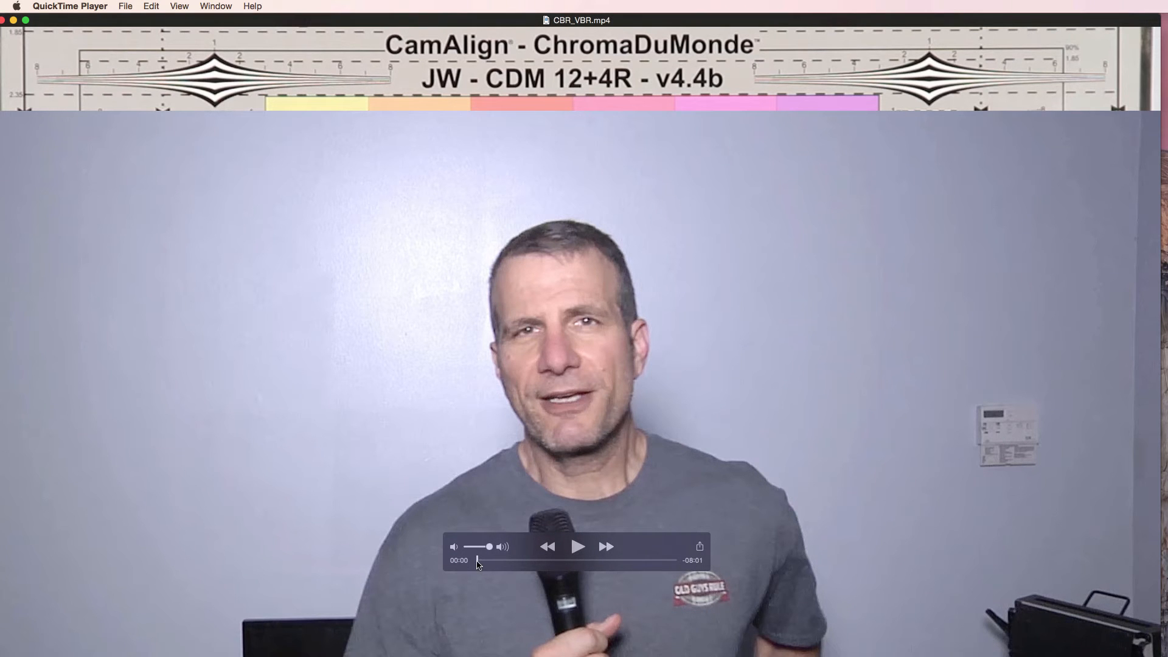
- Jump ahead in CBR_VBR.mp4 and scrub through the ballet performance footage
{"action": "left_click", "coordinate": [479, 562]}
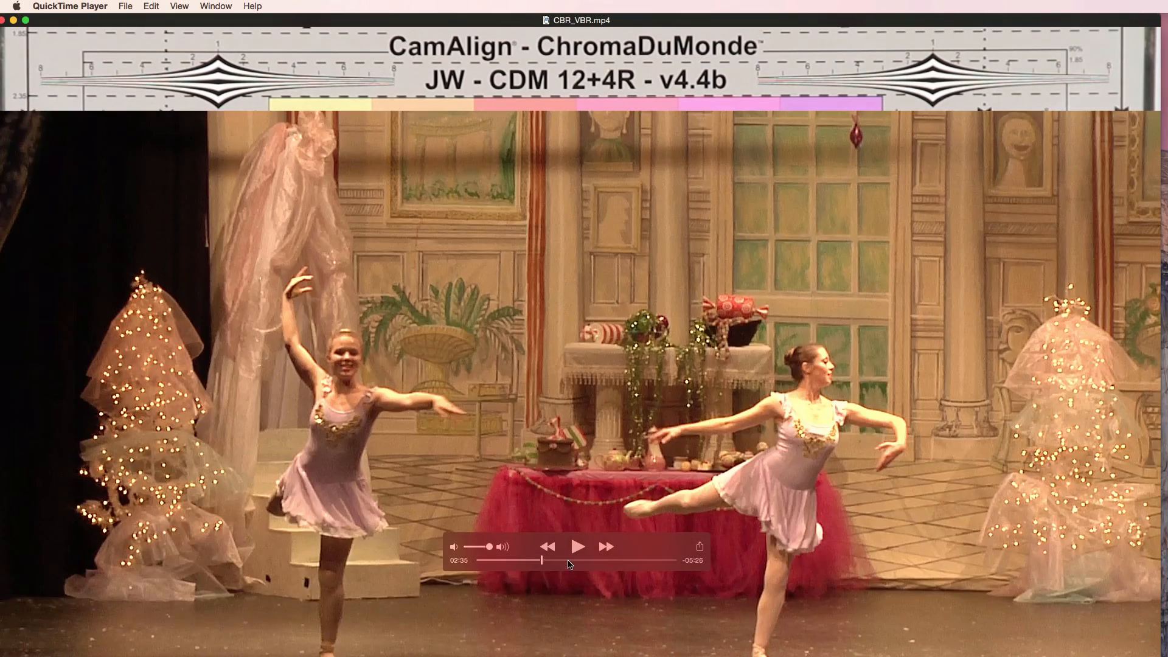
{"action": "left_click_drag", "start_coordinate": [538, 559], "coordinate": [638, 560]}
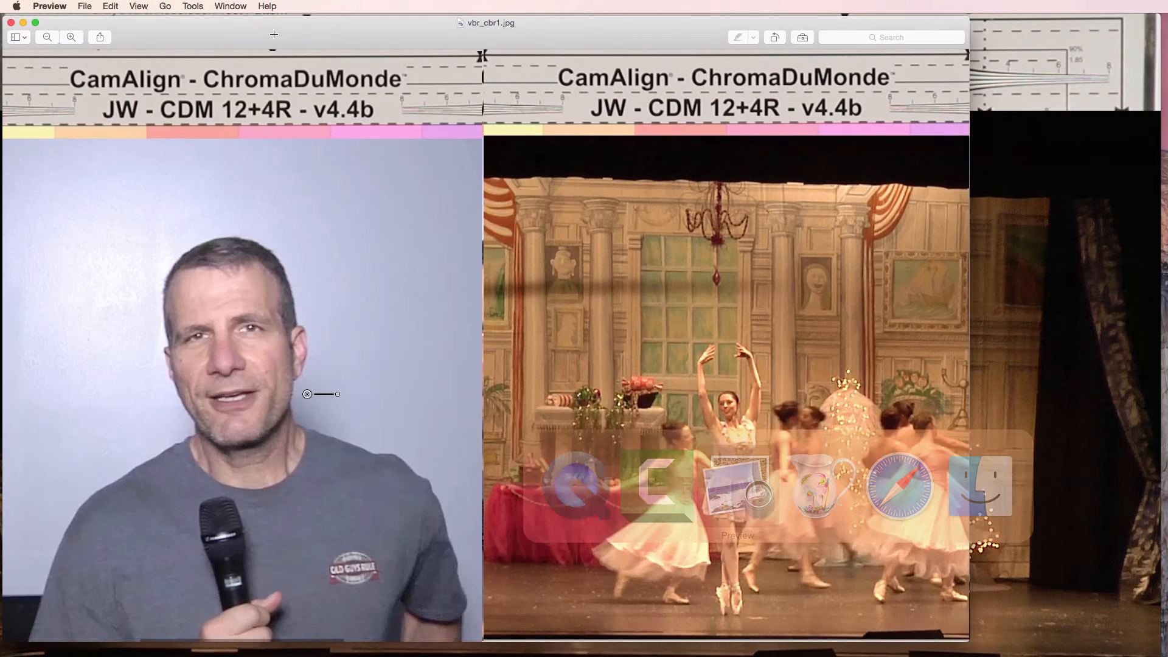
- Bring up the H.264 Video Streams table image with resolutions and VBR bitrates
{"action": "left_click", "coordinate": [230, 6]}
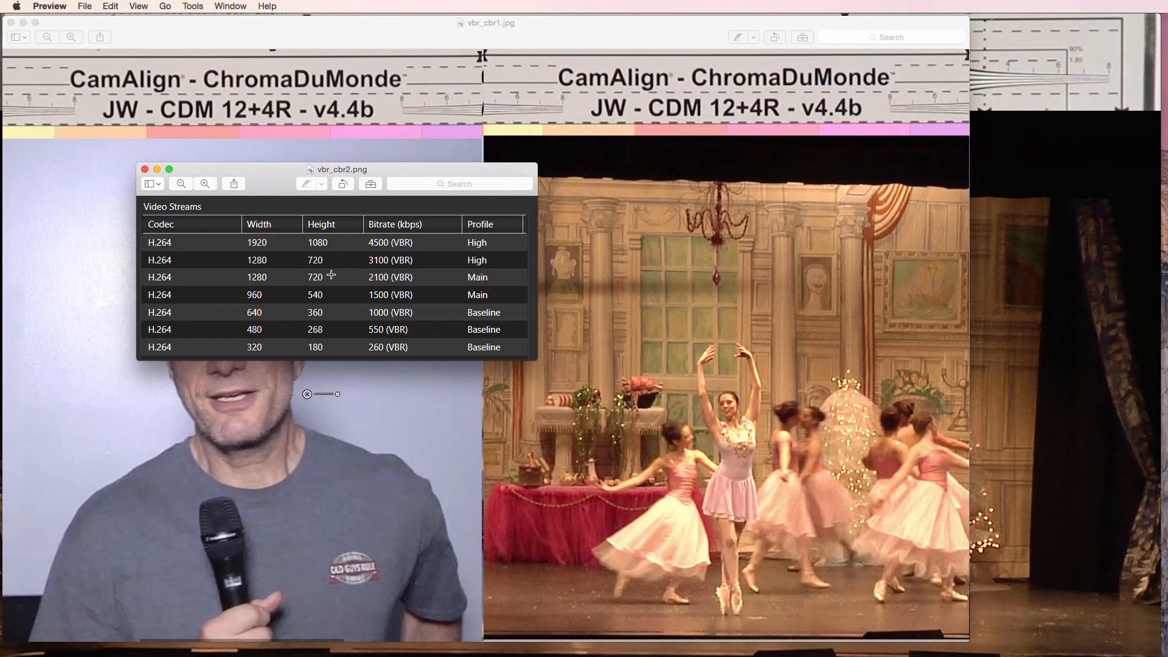
{"action": "mouse_move", "coordinate": [336, 250]}
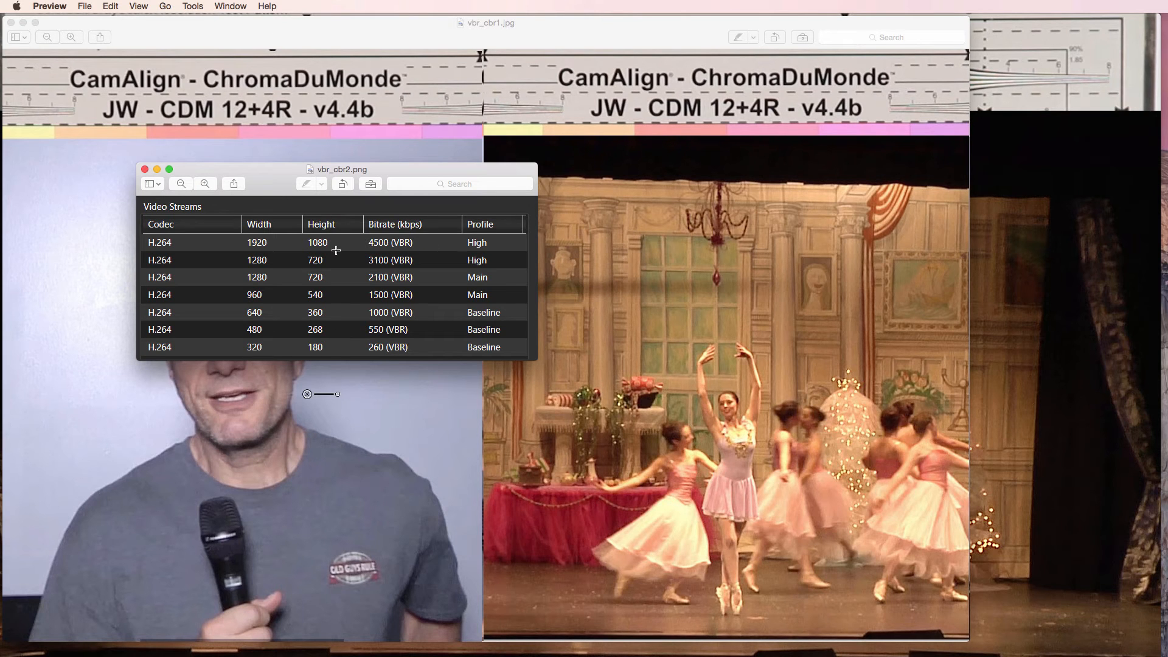
{"action": "mouse_move", "coordinate": [397, 229]}
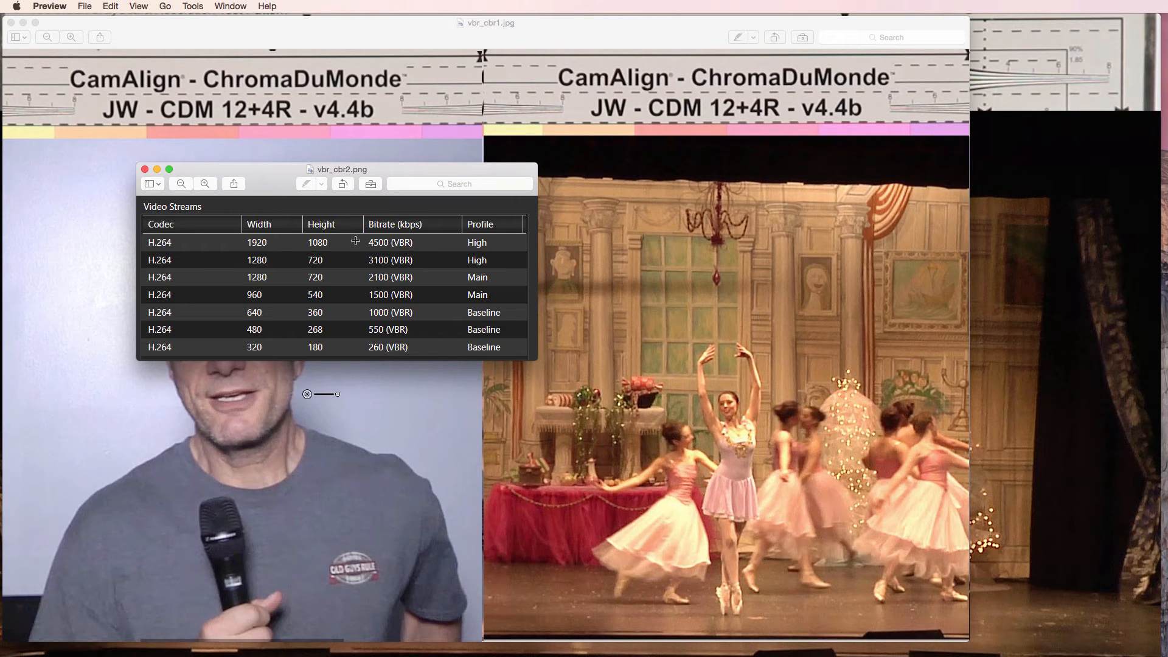
{"action": "mouse_move", "coordinate": [370, 246]}
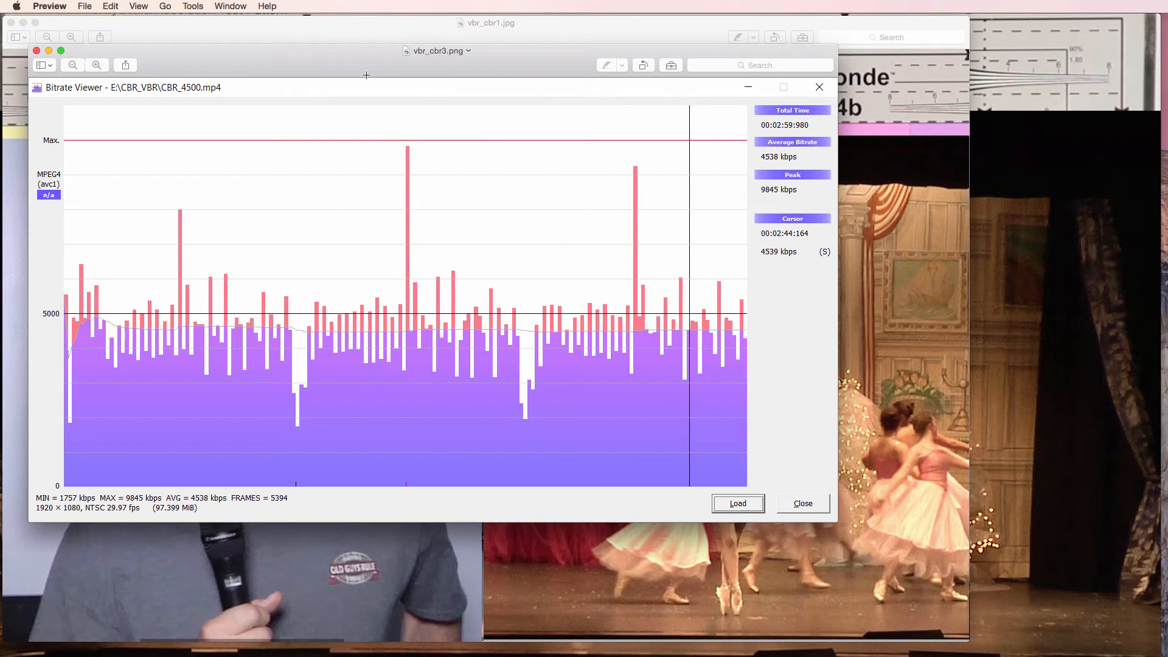
{"action": "mouse_move", "coordinate": [109, 270]}
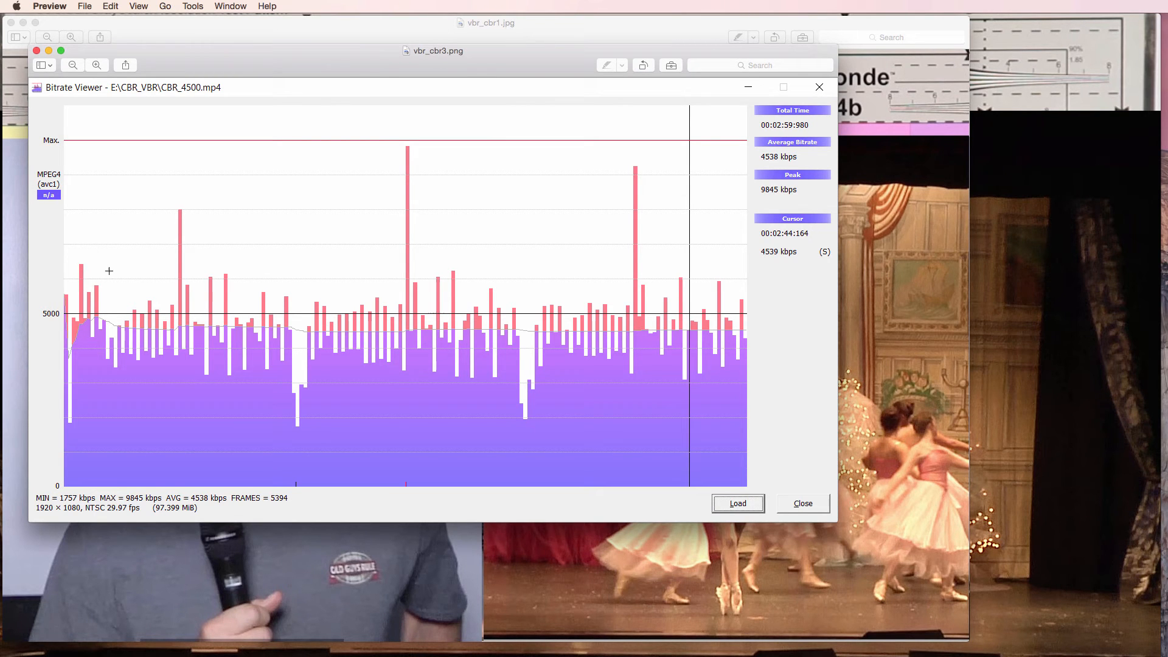
{"action": "mouse_move", "coordinate": [179, 243]}
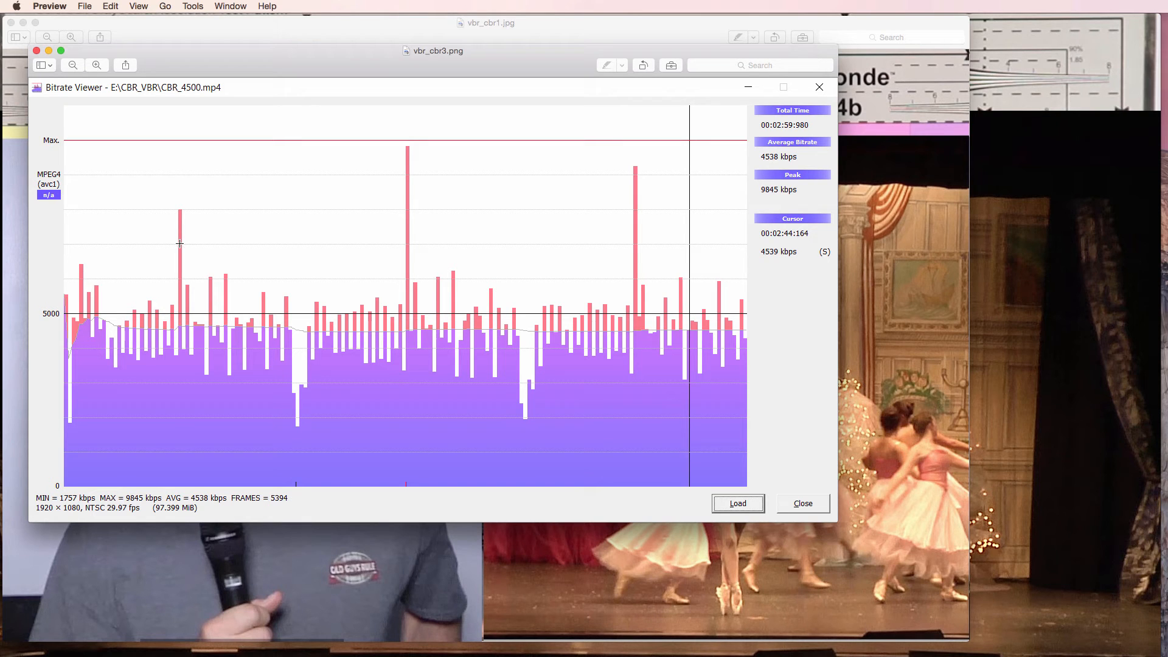
{"action": "mouse_move", "coordinate": [79, 411]}
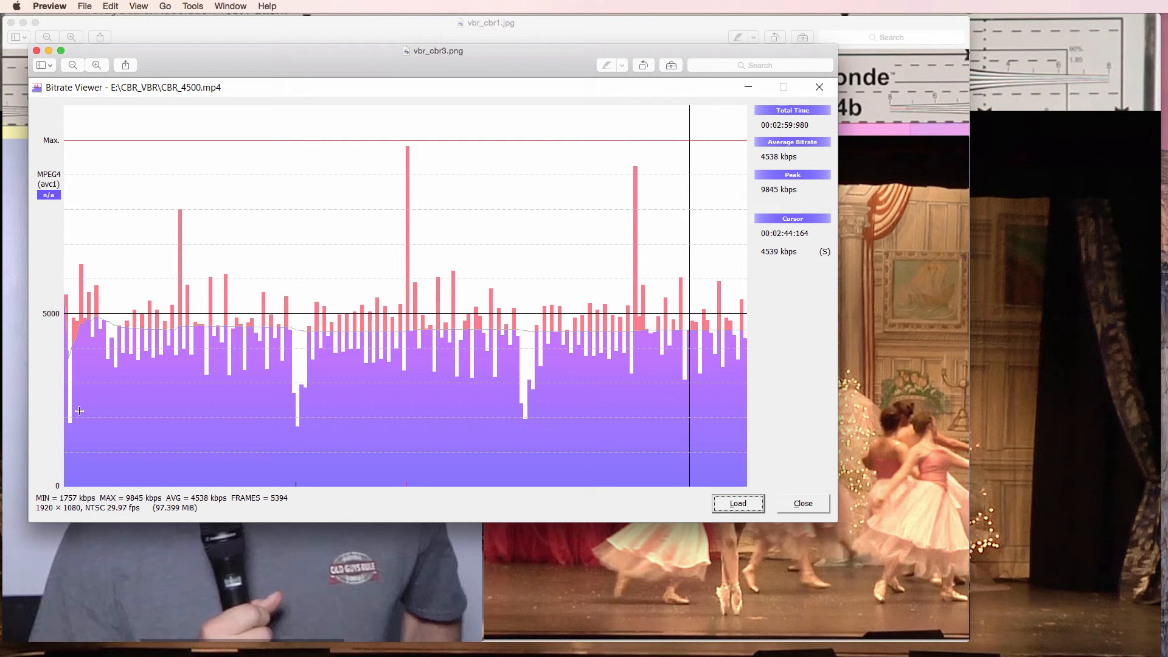
{"action": "mouse_move", "coordinate": [150, 409]}
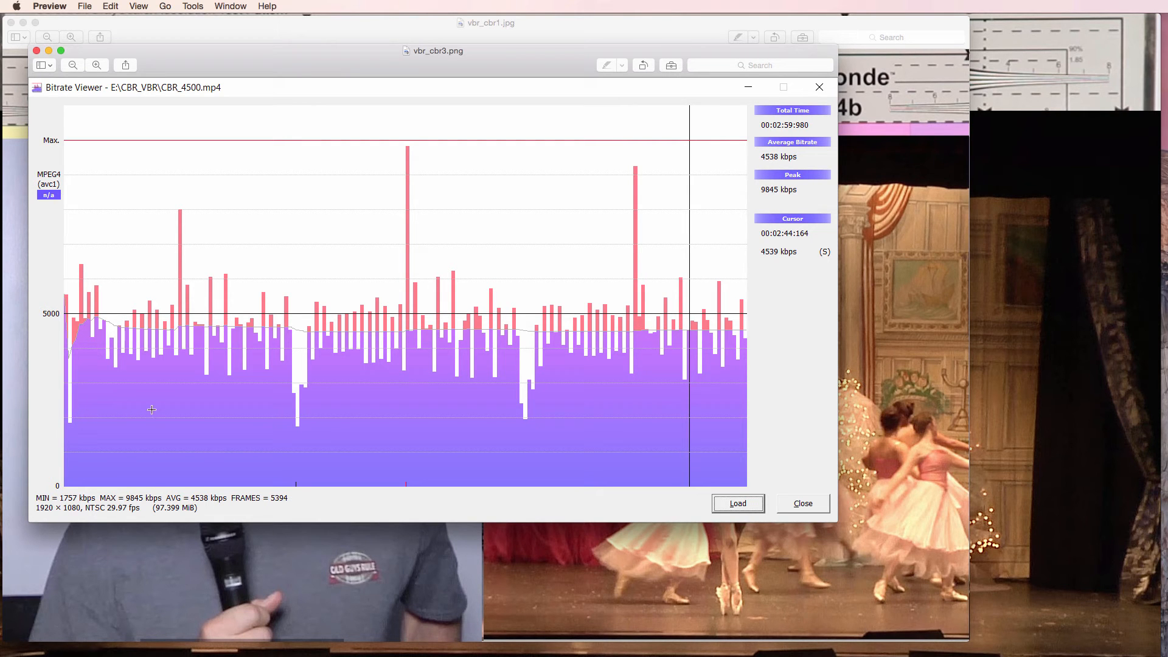
{"action": "mouse_move", "coordinate": [180, 215]}
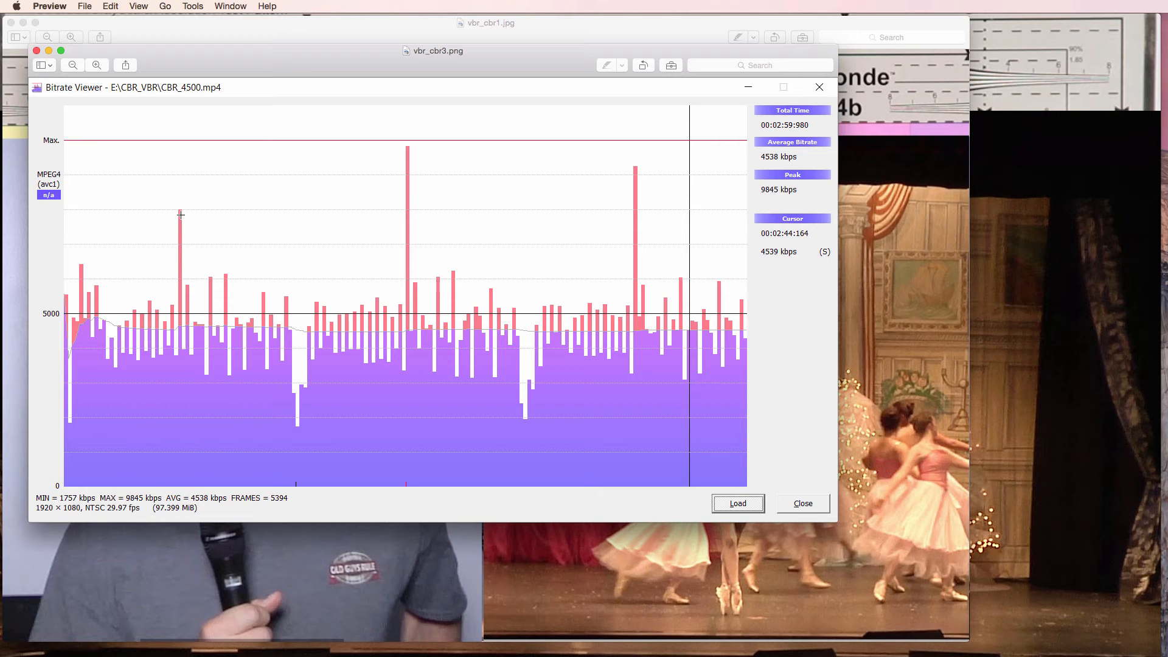
{"action": "mouse_move", "coordinate": [174, 227]}
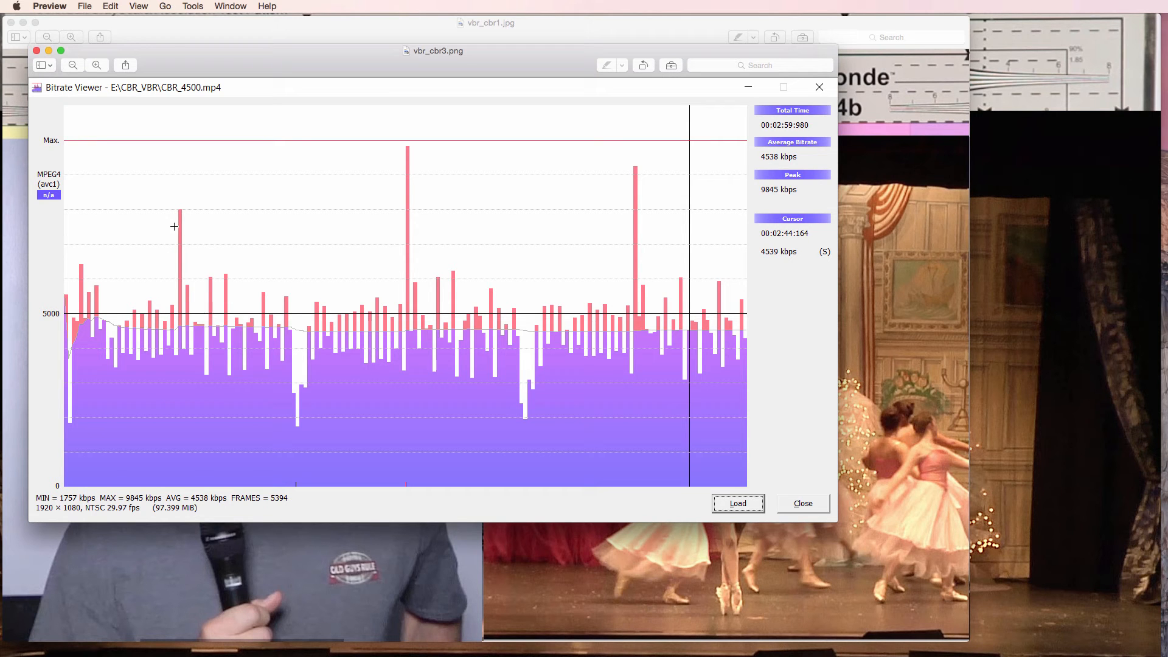
{"action": "mouse_move", "coordinate": [263, 235]}
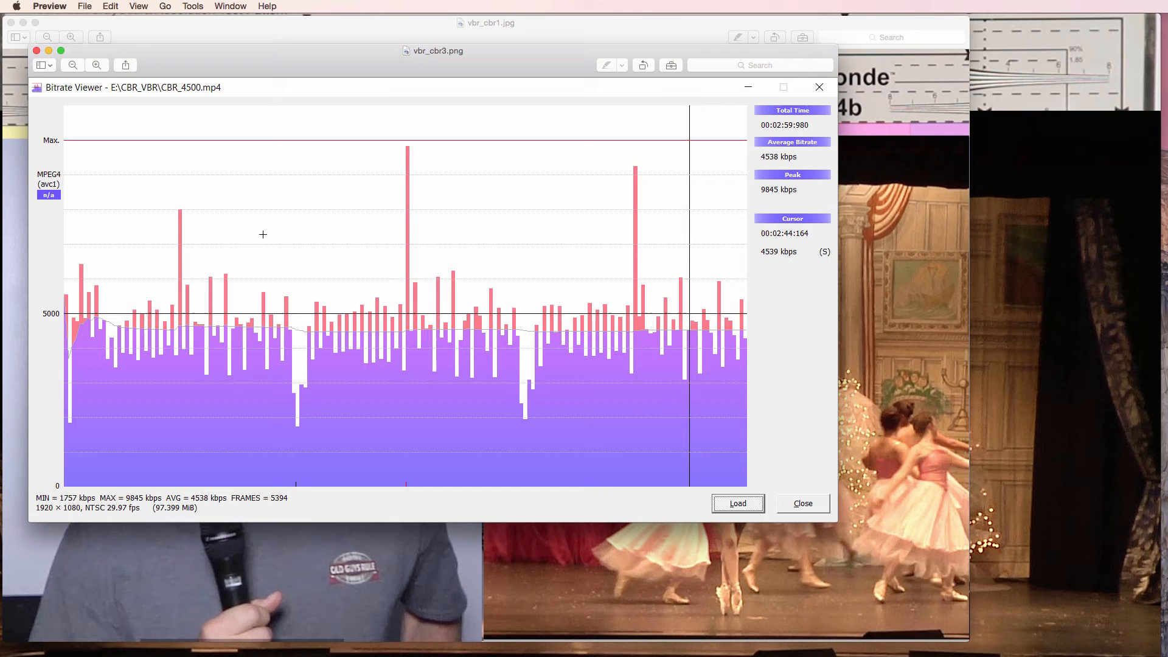
{"action": "mouse_move", "coordinate": [686, 386]}
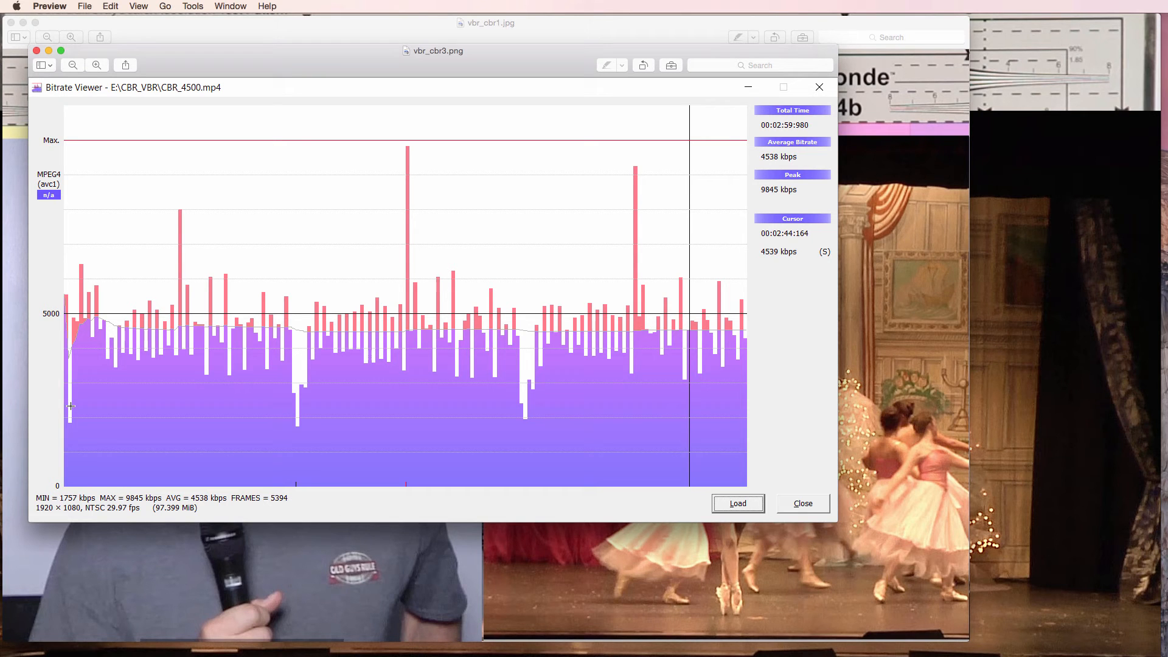
{"action": "mouse_move", "coordinate": [513, 417]}
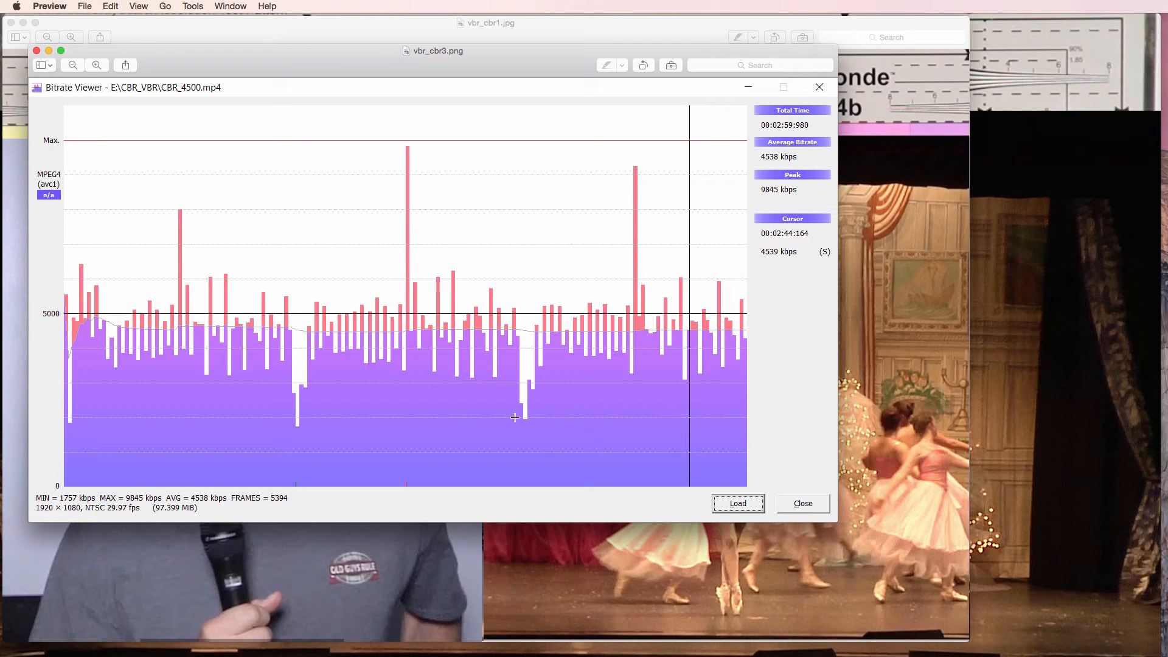
{"action": "mouse_move", "coordinate": [432, 397]}
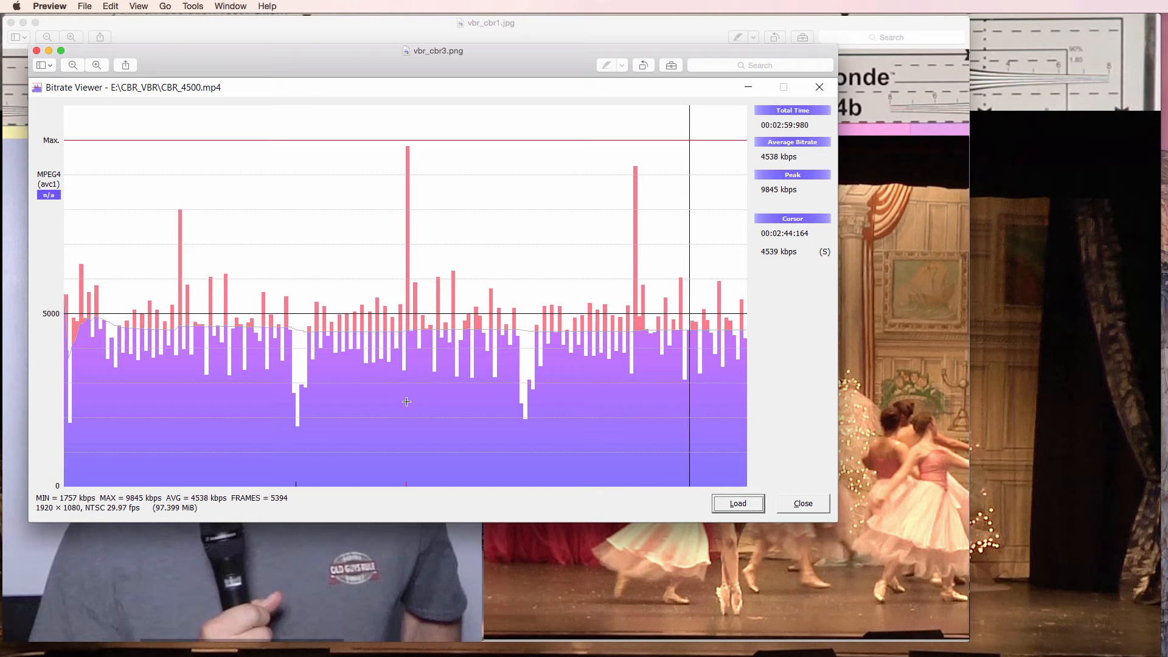
- List Preview's open image windows while viewing the CBR_4500.mp4 bitrate graph
{"action": "left_click", "coordinate": [229, 6]}
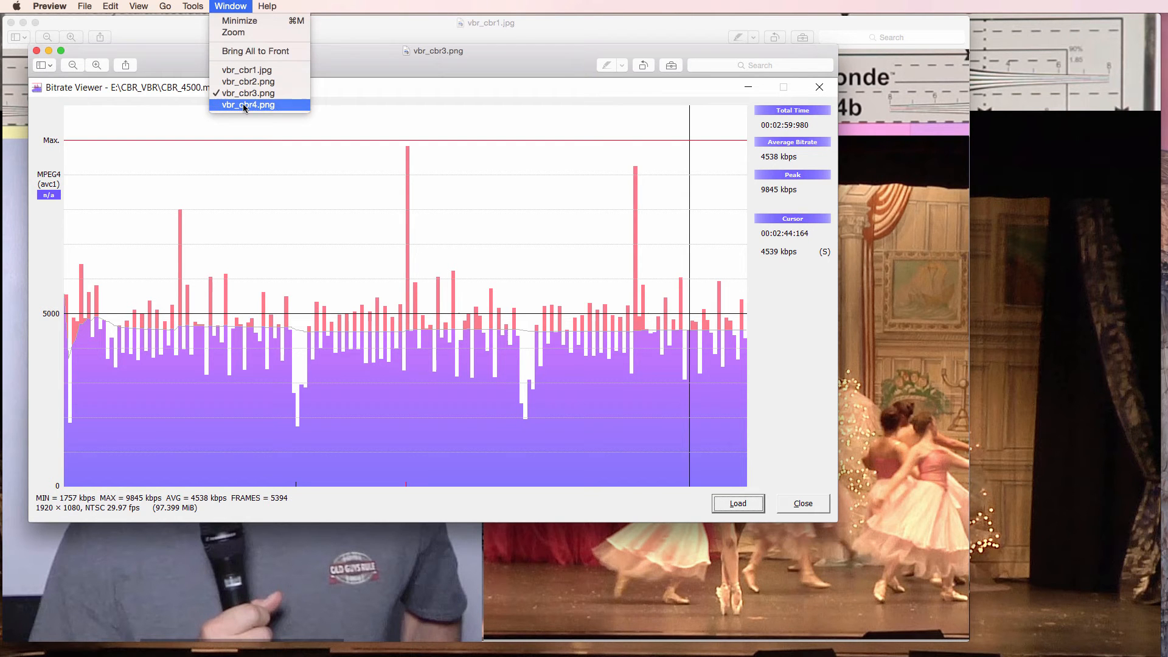
- Switch to vbr_cbr4.png, the VBR_4500.mp4 graph averaging 4515 kbps with a 9250 kbps peak
{"action": "left_click", "coordinate": [247, 104]}
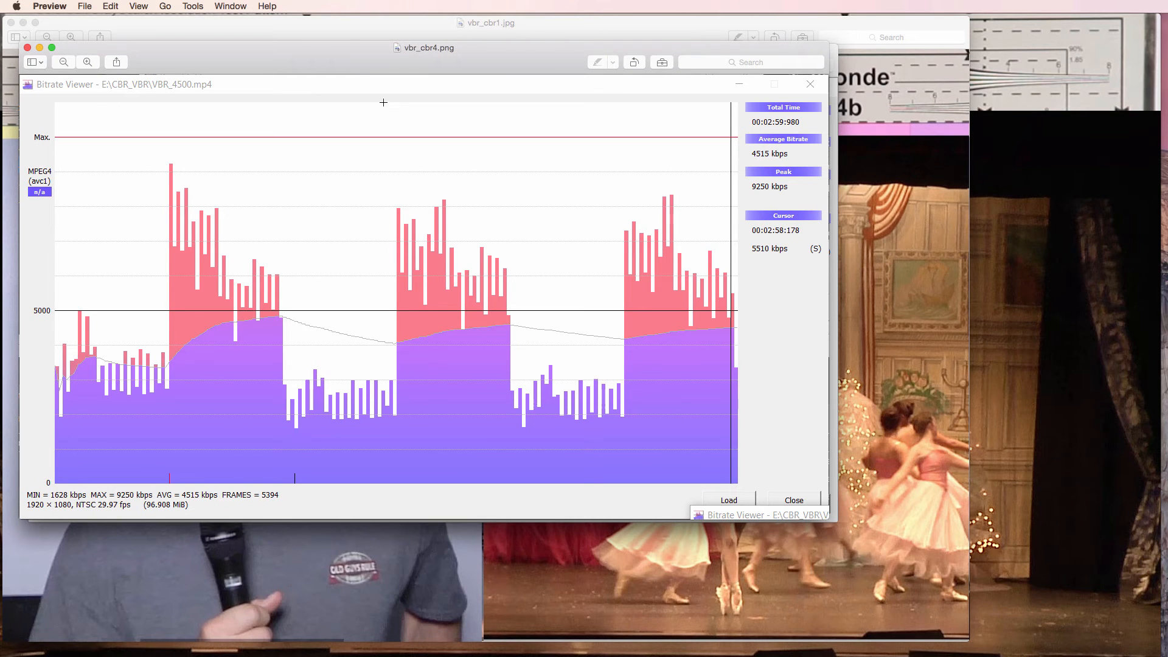
{"action": "mouse_move", "coordinate": [78, 378]}
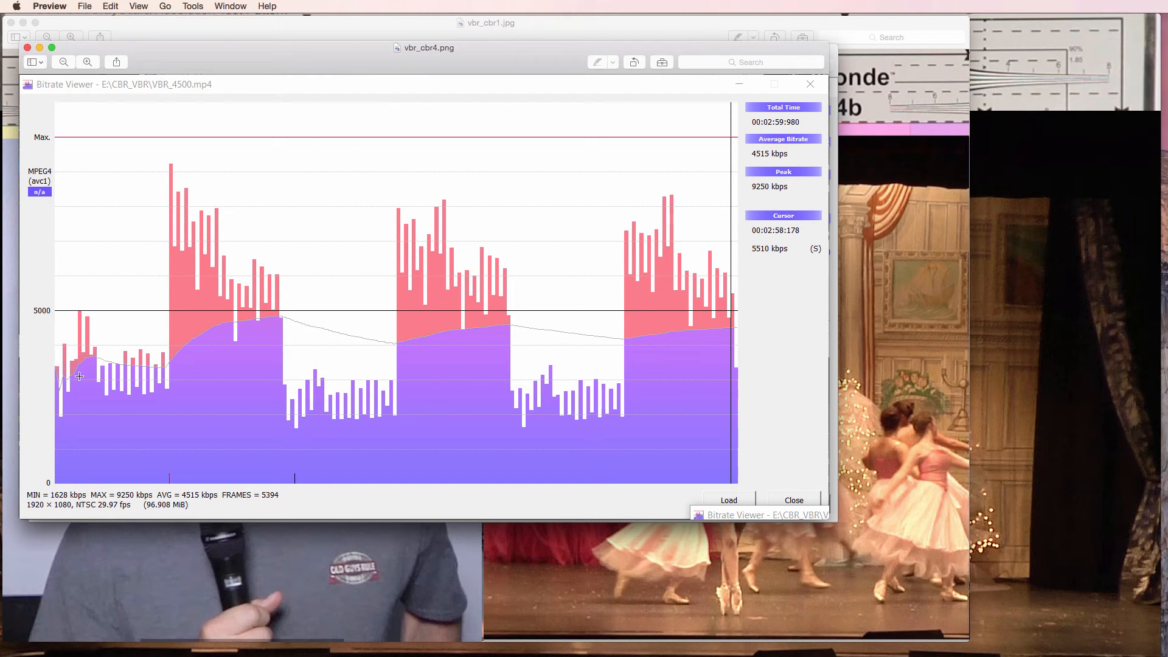
{"action": "mouse_move", "coordinate": [248, 361]}
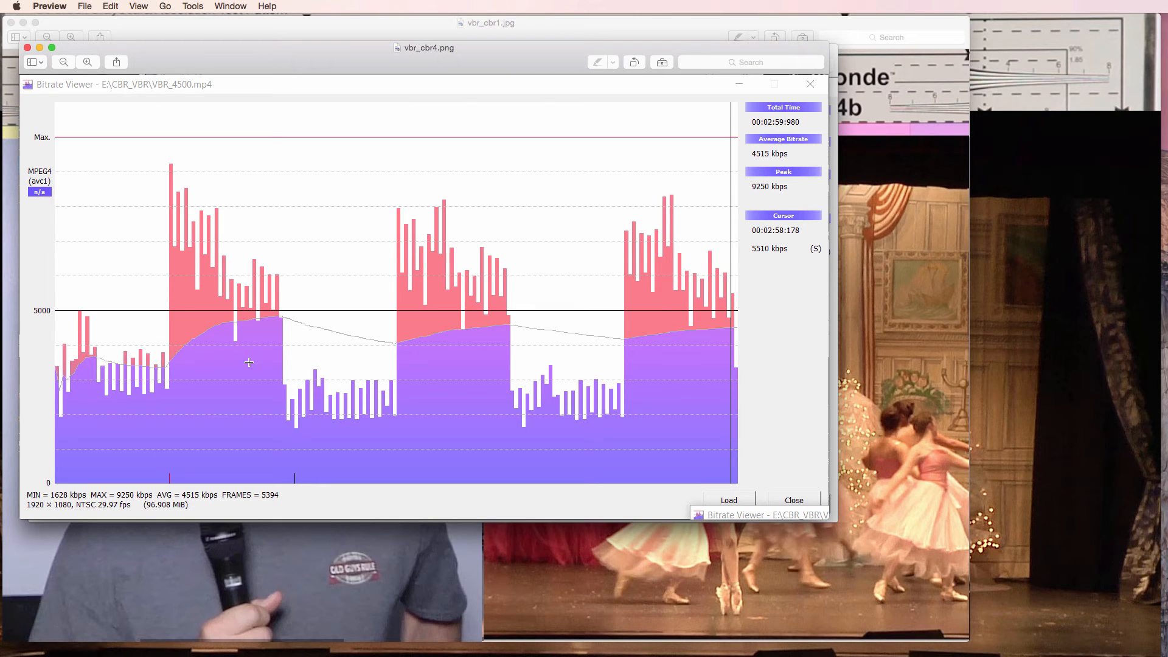
{"action": "mouse_move", "coordinate": [424, 402]}
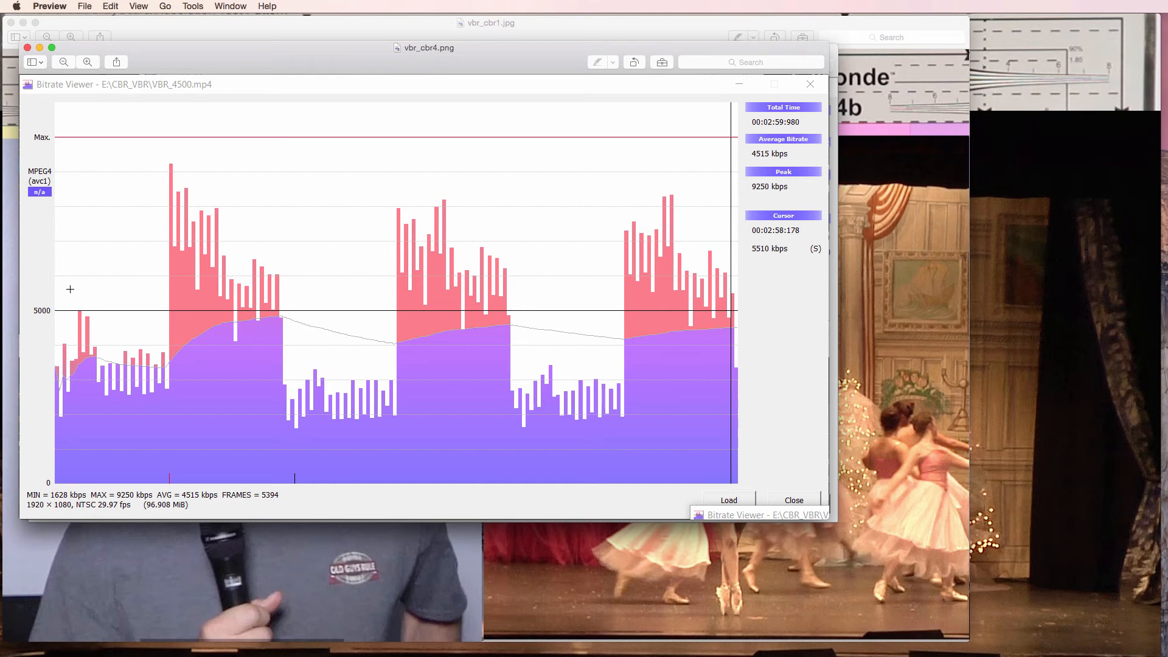
{"action": "mouse_move", "coordinate": [151, 377]}
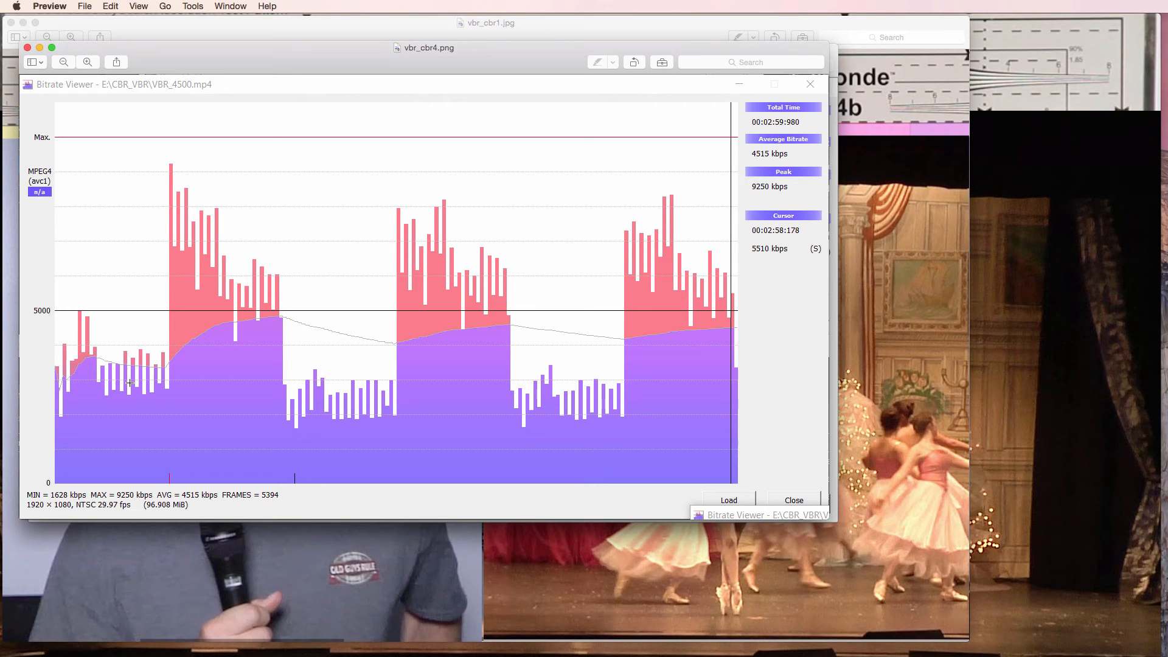
{"action": "mouse_move", "coordinate": [219, 278]}
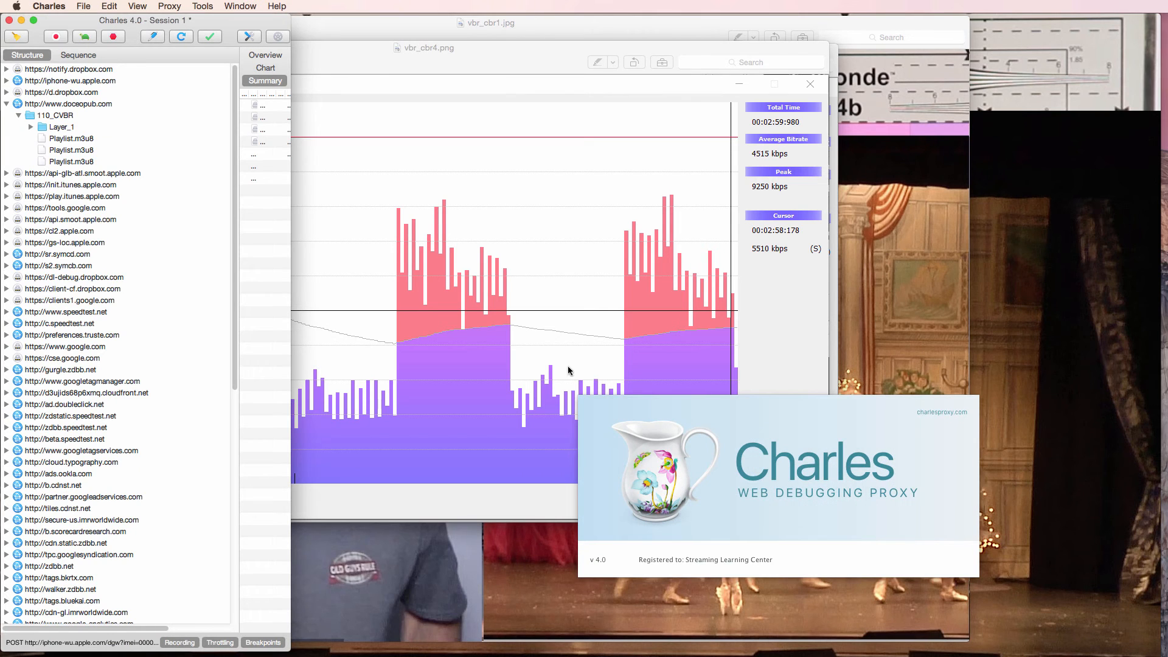
{"action": "mouse_move", "coordinate": [832, 523]}
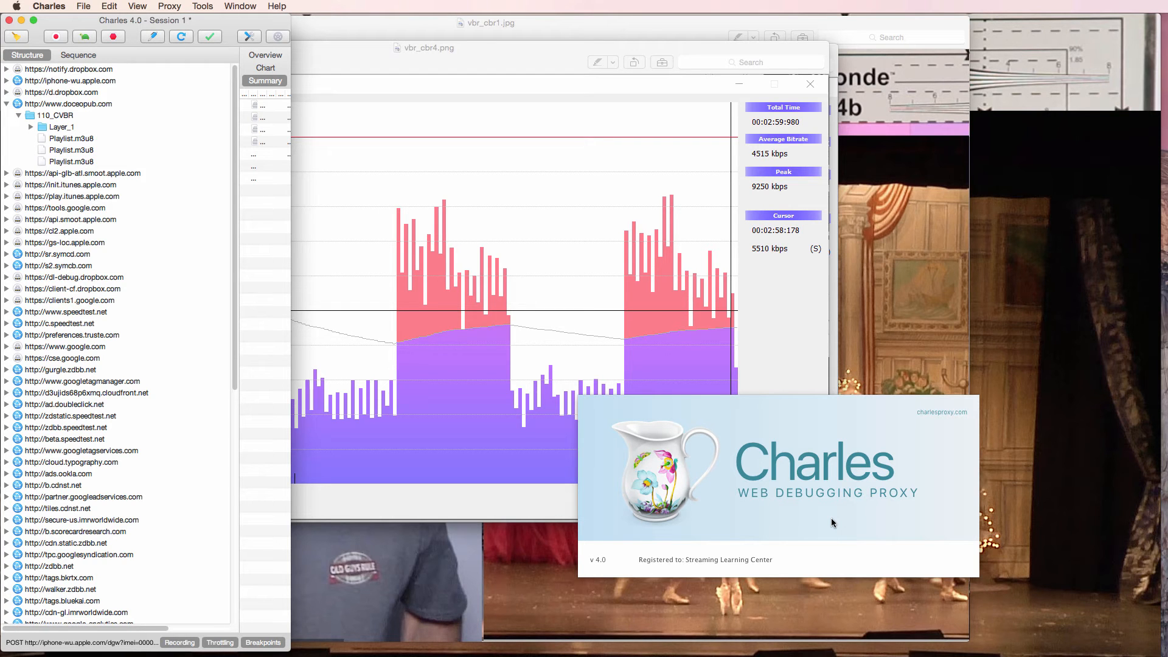
{"action": "mouse_move", "coordinate": [169, 6]}
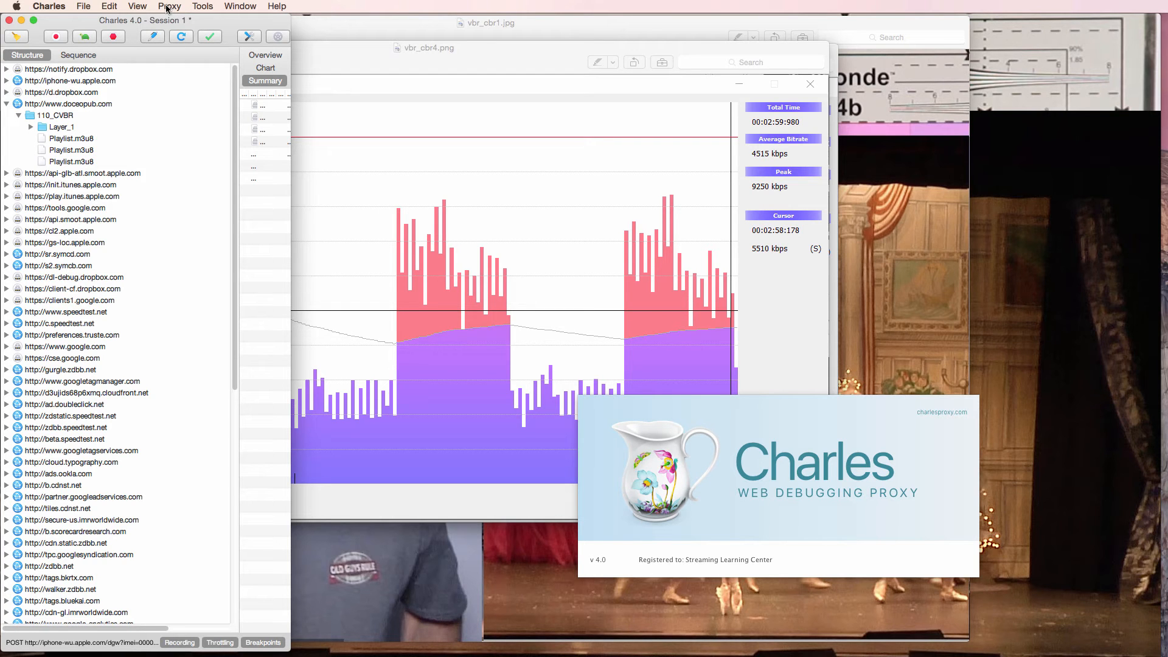
- Show Charles's Throttle Settings with throttling enabled at 4500 kbps down and up
{"action": "left_click", "coordinate": [169, 7]}
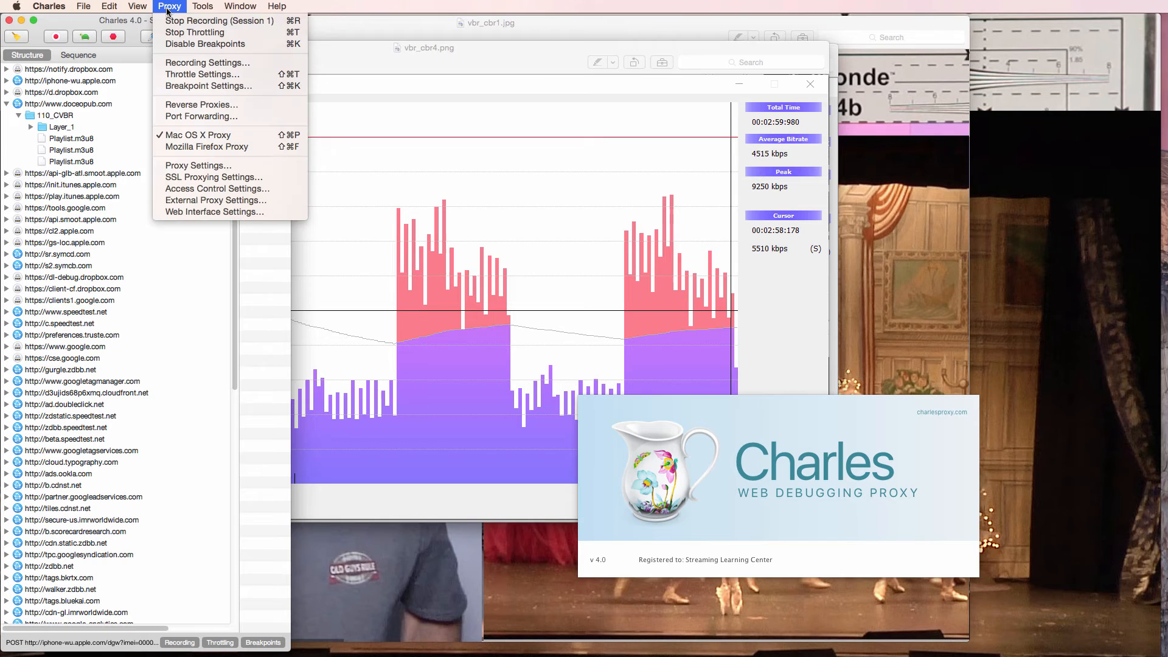
{"action": "left_click", "coordinate": [202, 73]}
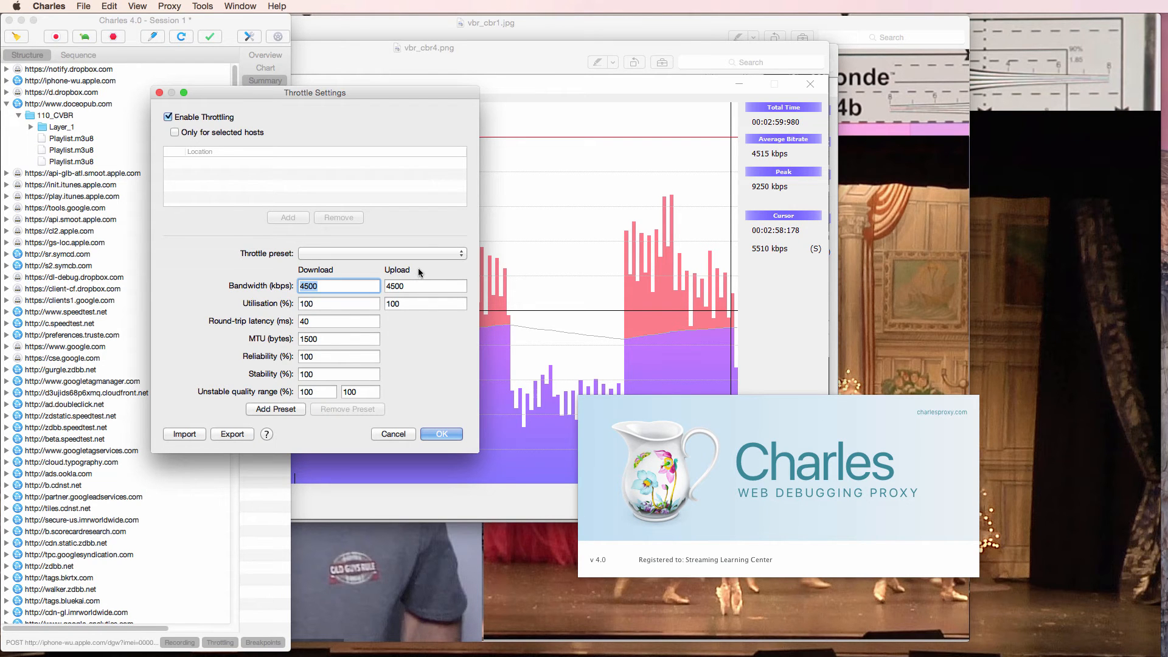
- Compare with the 4.57 Mbps Speedtest result and confirm the 4500 kbps throttle
{"action": "key", "text": "Cmd+Tab"}
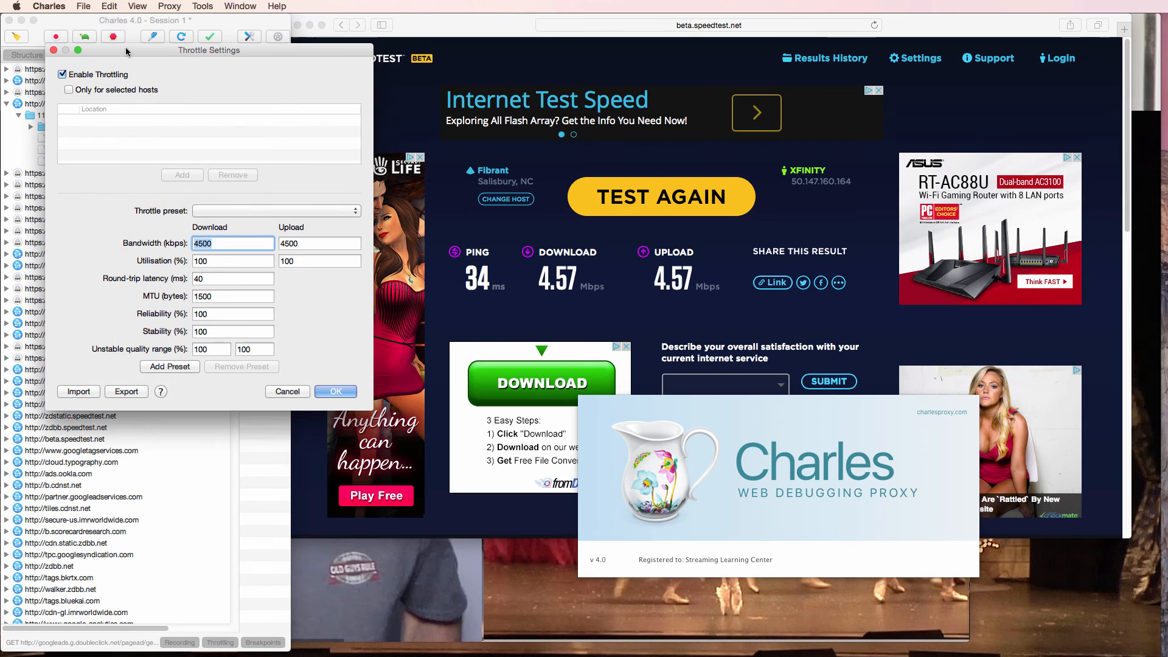
{"action": "left_click", "coordinate": [335, 391]}
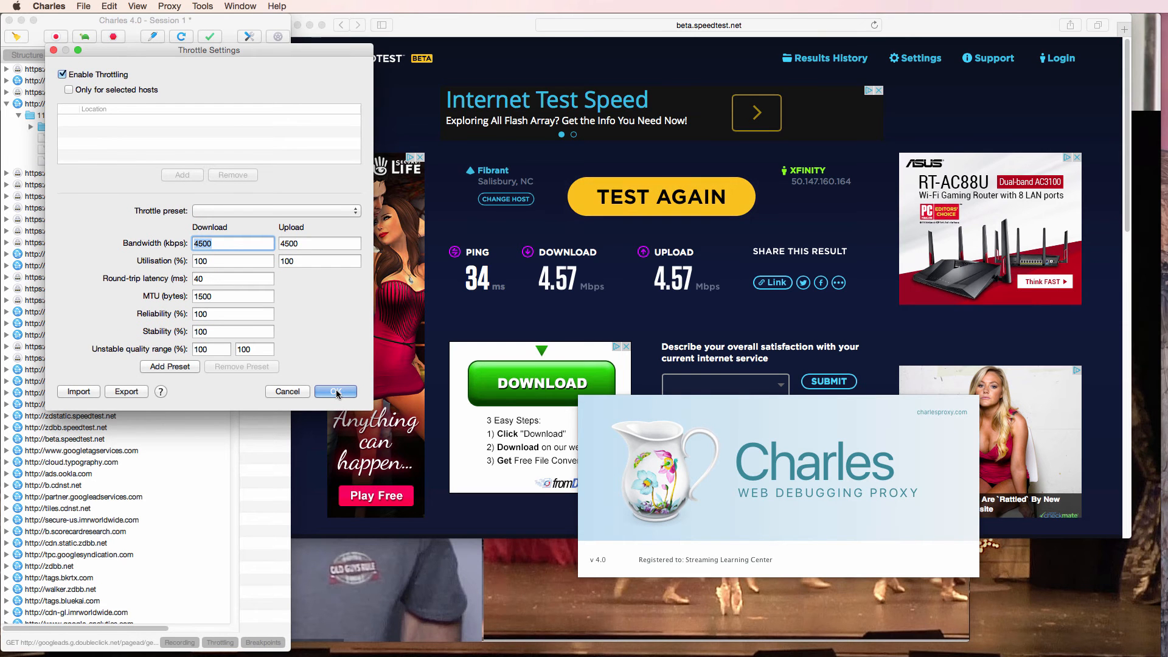
{"action": "left_click", "coordinate": [336, 392]}
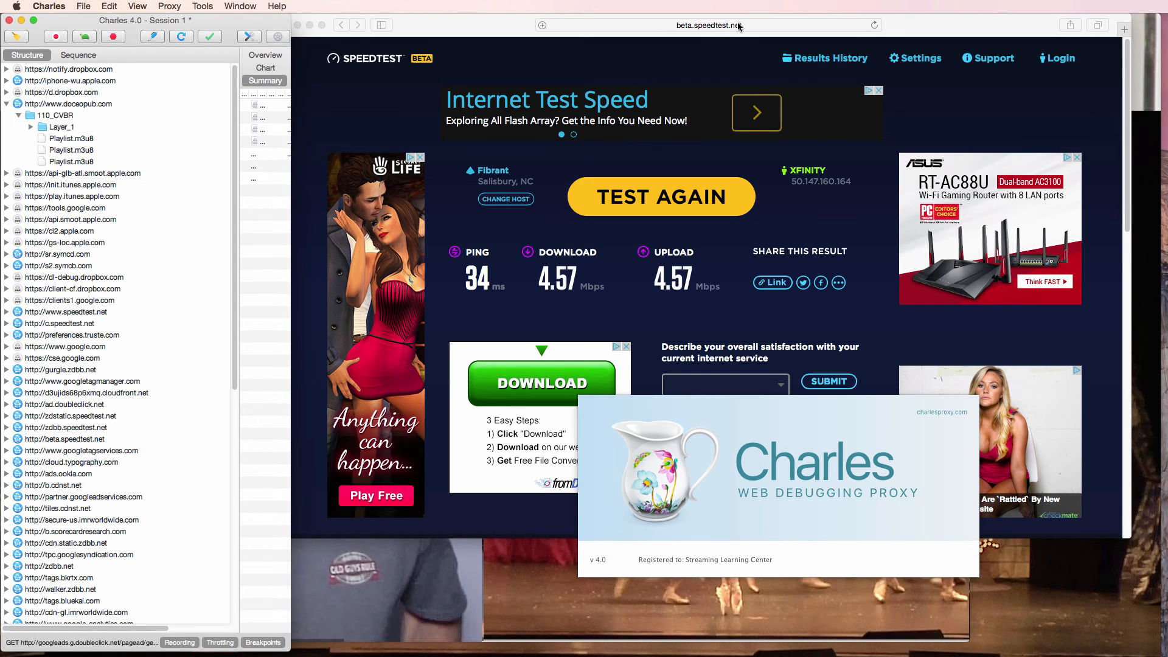
{"action": "left_click", "coordinate": [736, 24]}
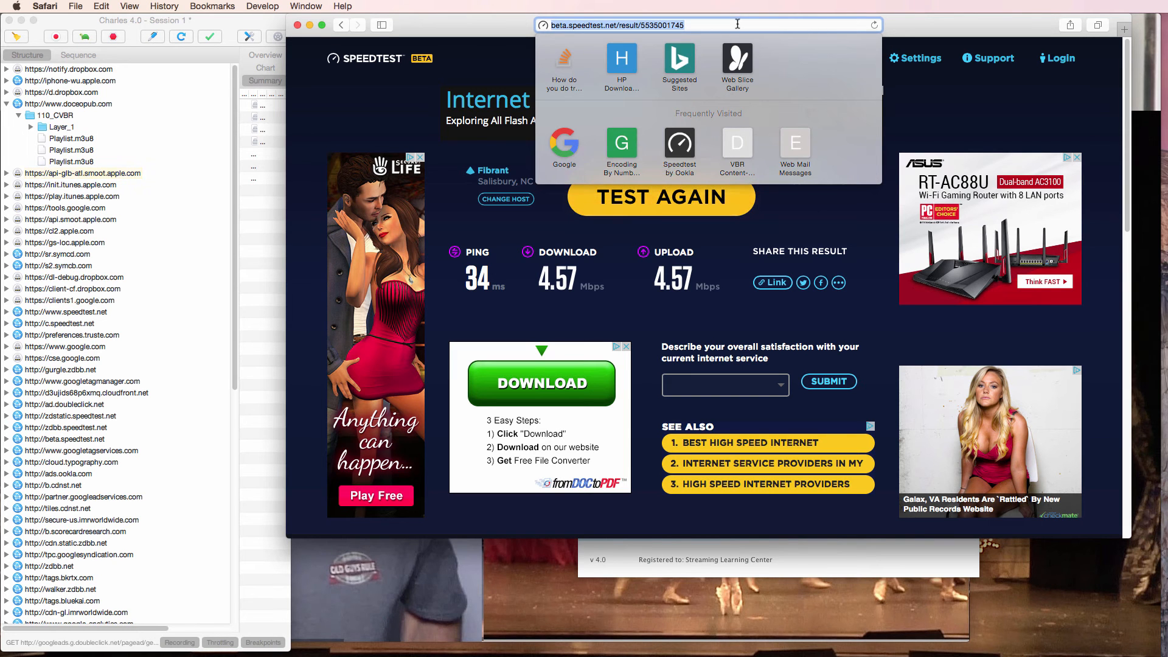
{"action": "type", "text": "www.google.com"}
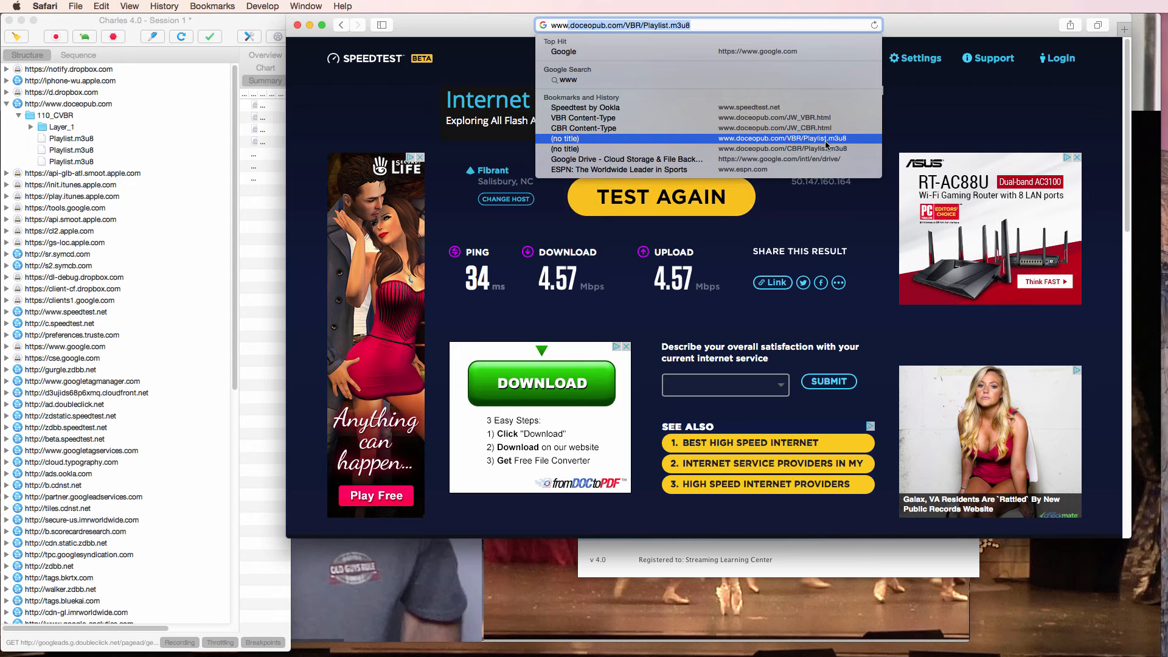
{"action": "mouse_move", "coordinate": [797, 118]}
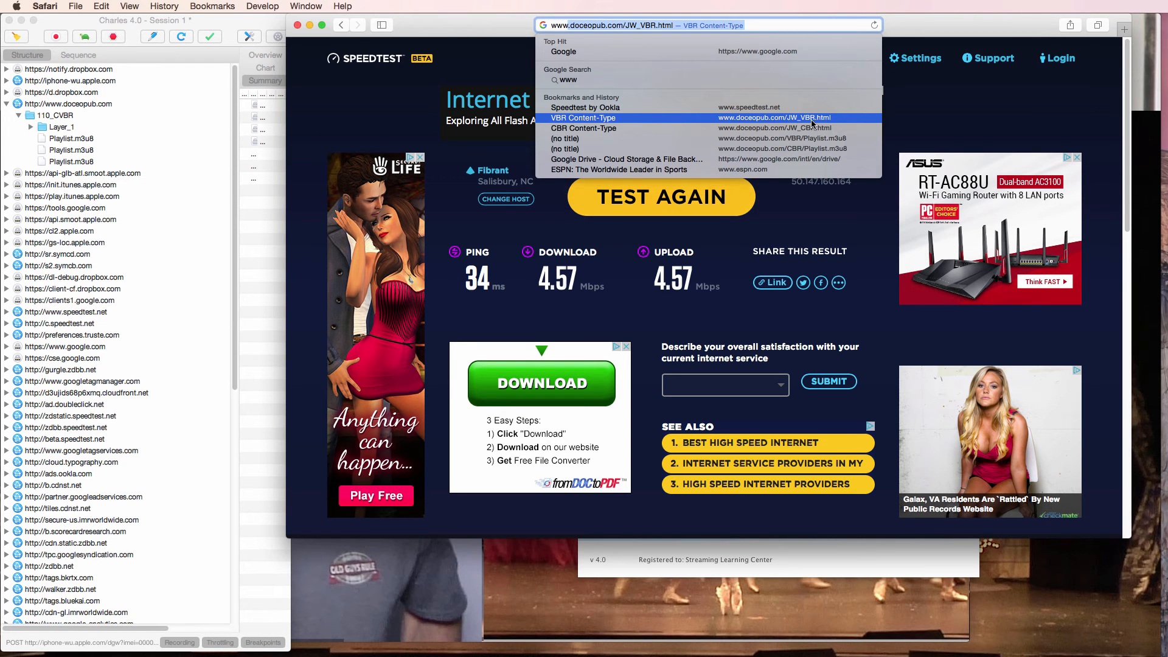
{"action": "mouse_move", "coordinate": [808, 141]}
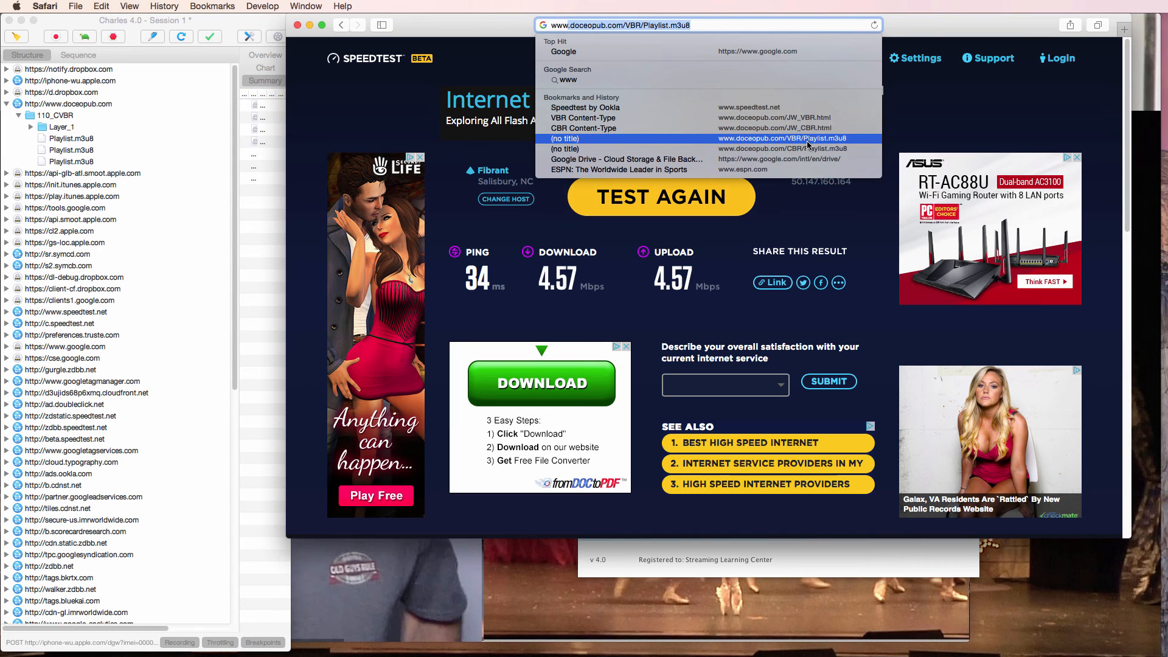
{"action": "mouse_move", "coordinate": [805, 141]}
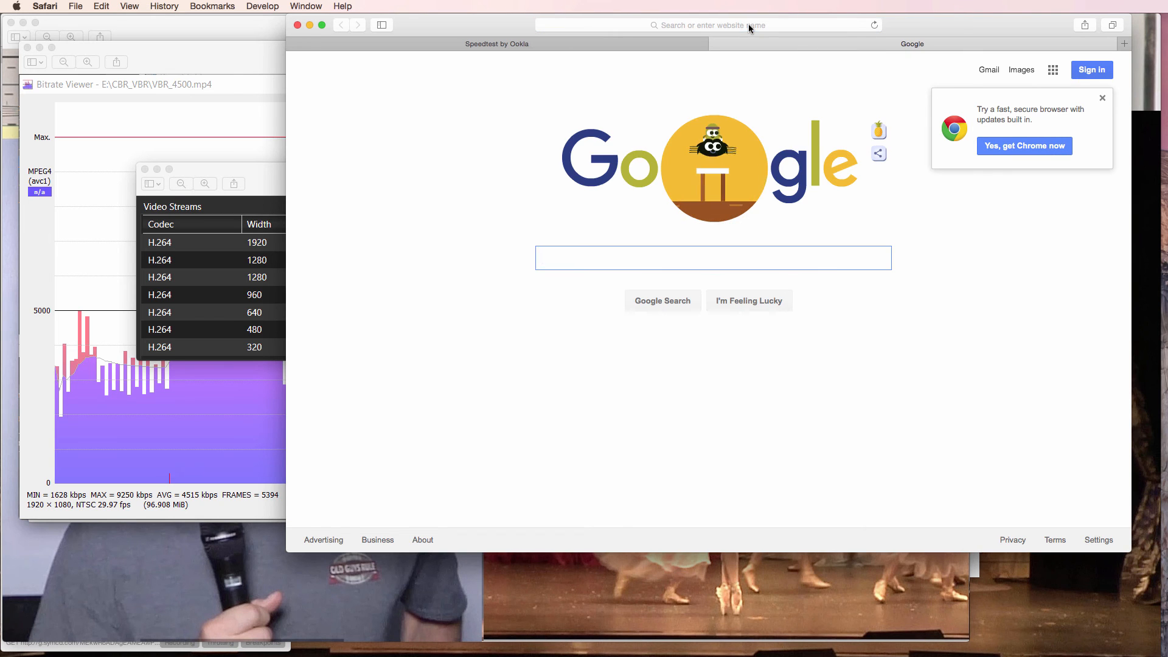
- Search for the Netflix ISP Speed Index and show the United States leaderboard for June 2016
{"action": "type", "text": "netflix ISP"}
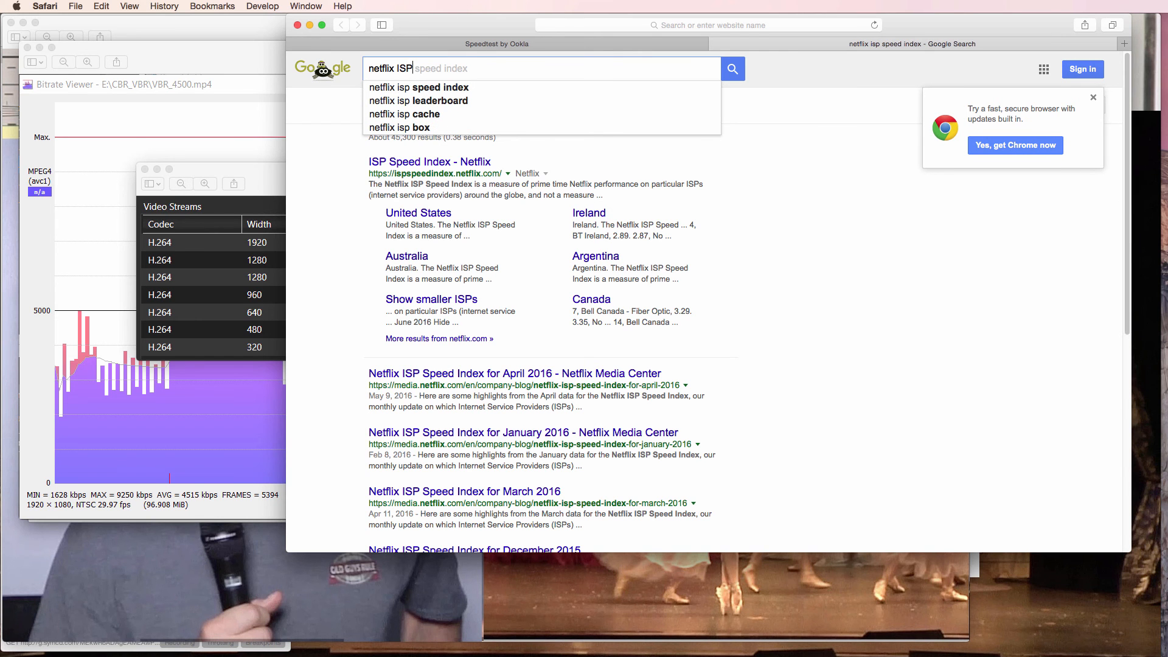
{"action": "left_click", "coordinate": [428, 162]}
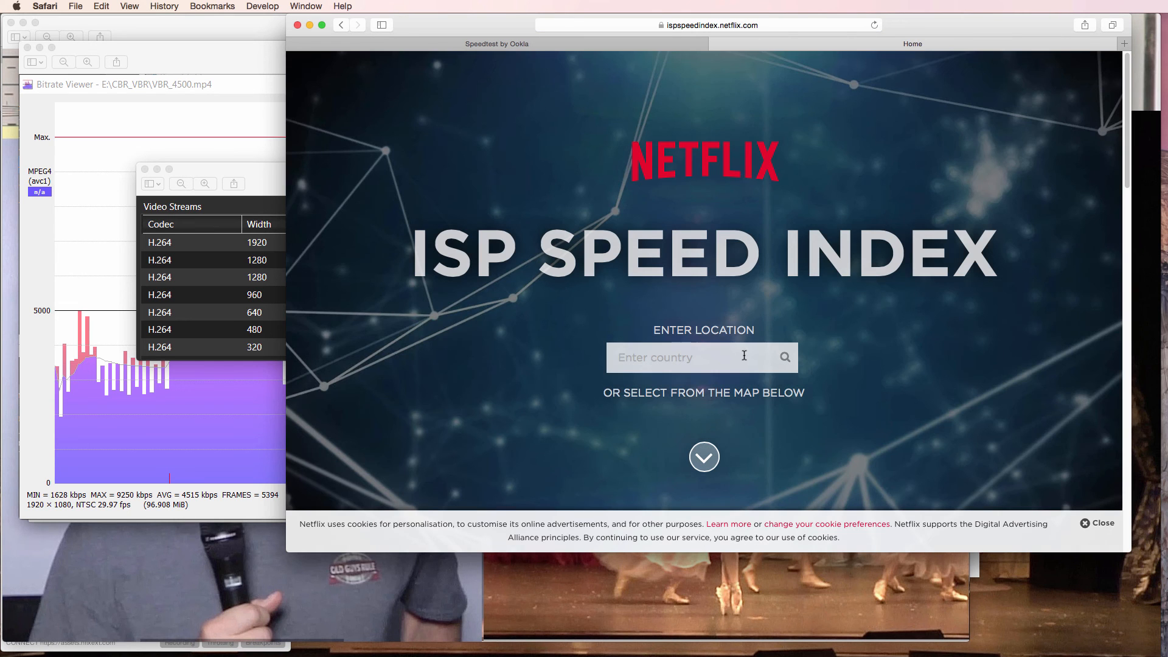
{"action": "type", "text": "usa"}
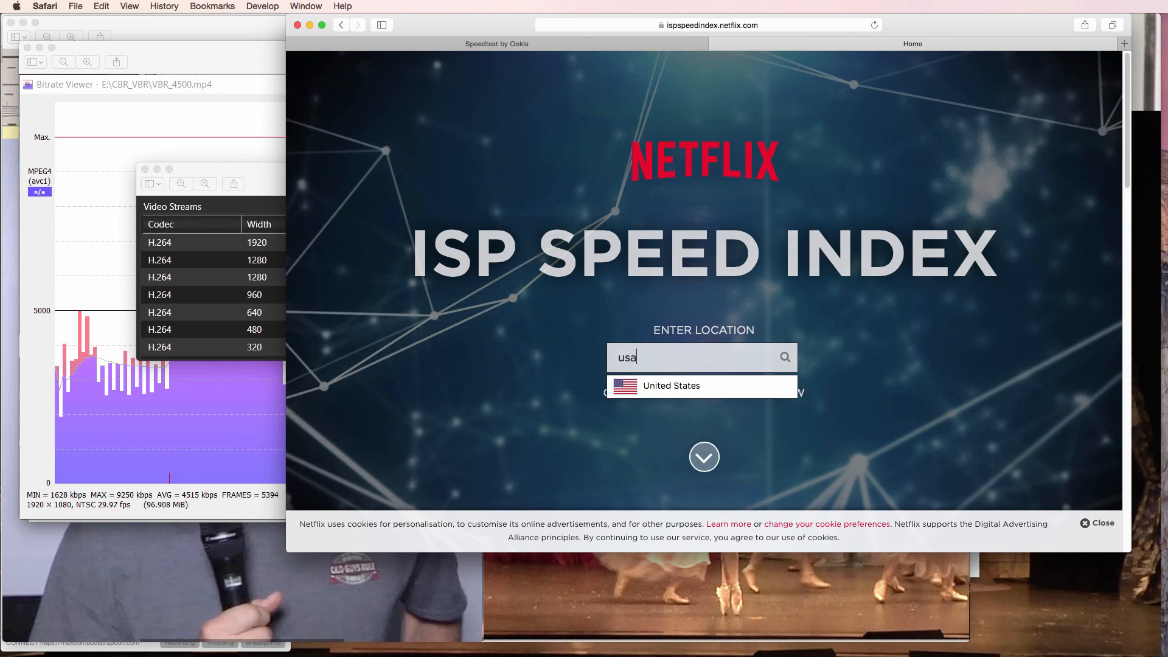
{"action": "left_click", "coordinate": [671, 386]}
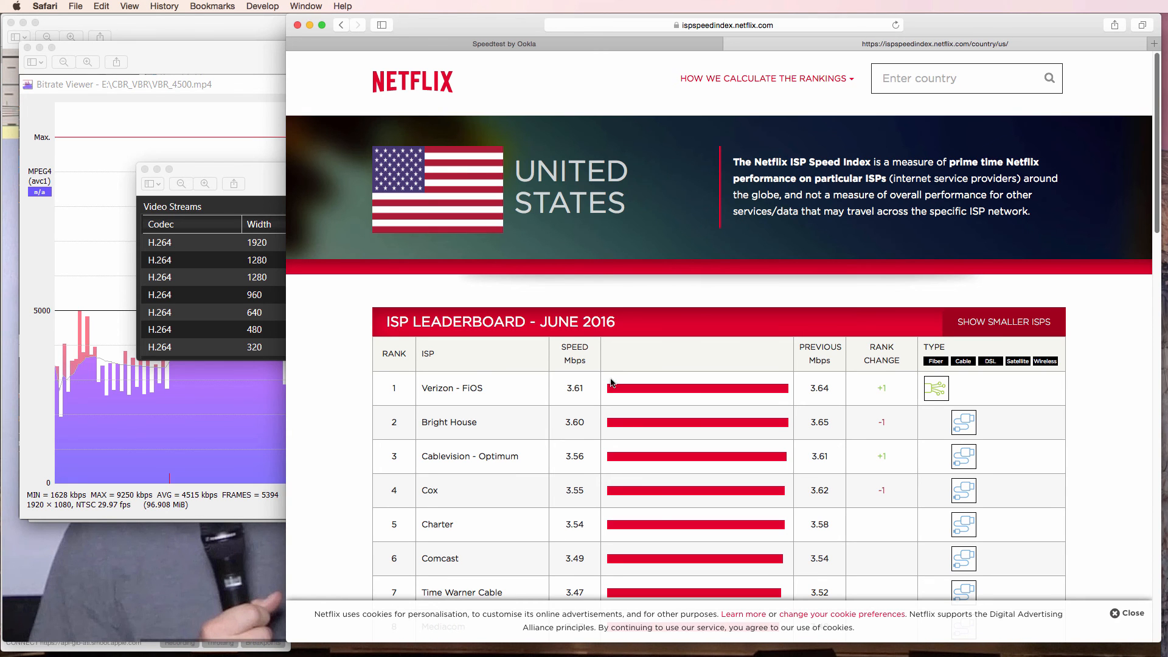
{"action": "mouse_move", "coordinate": [591, 387]}
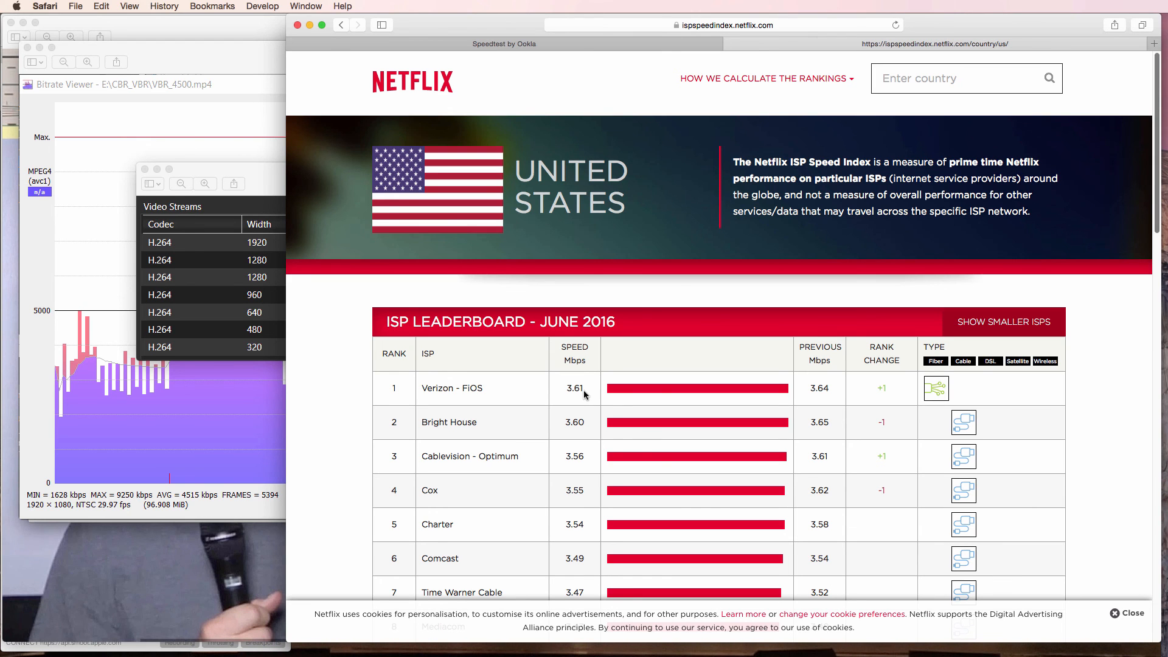
{"action": "mouse_move", "coordinate": [258, 265]}
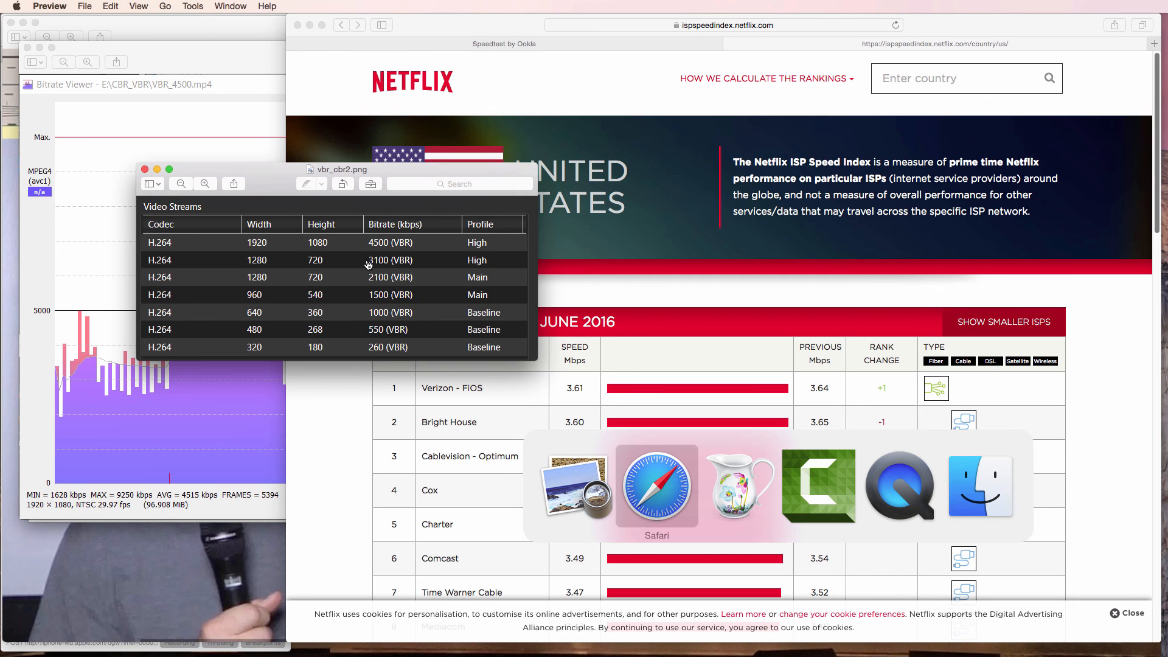
- Bring Safari's Speedtest results page back to the front
{"action": "left_click", "coordinate": [655, 487]}
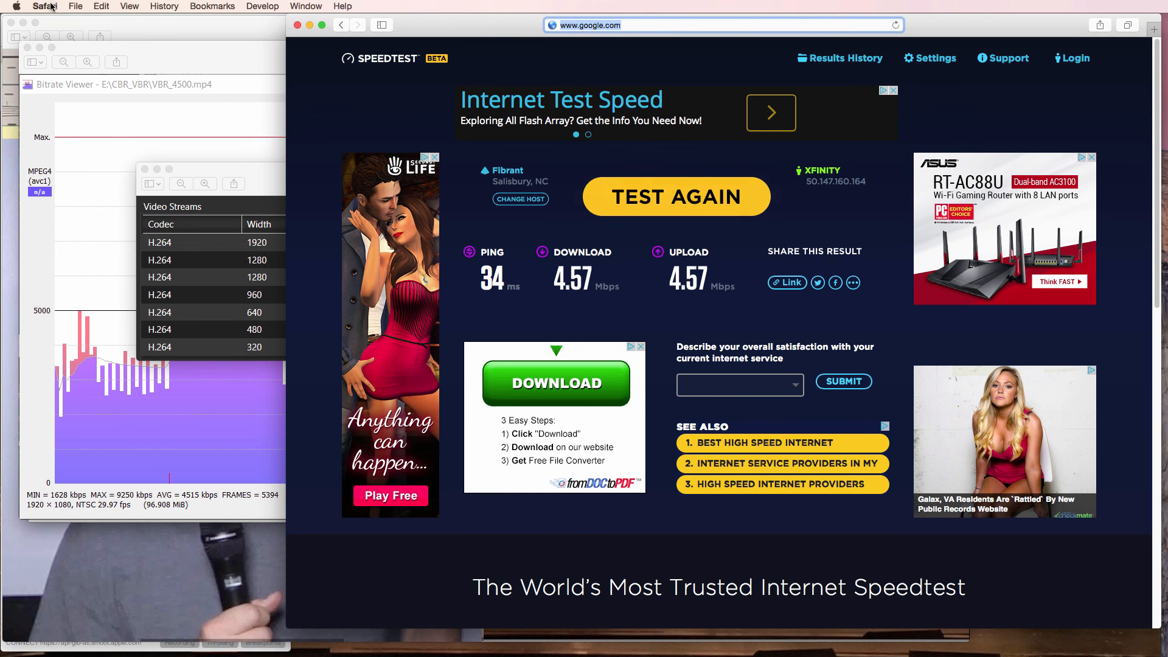
- Bring up Safari's Privacy preferences for removing stored website data
{"action": "left_click", "coordinate": [42, 7]}
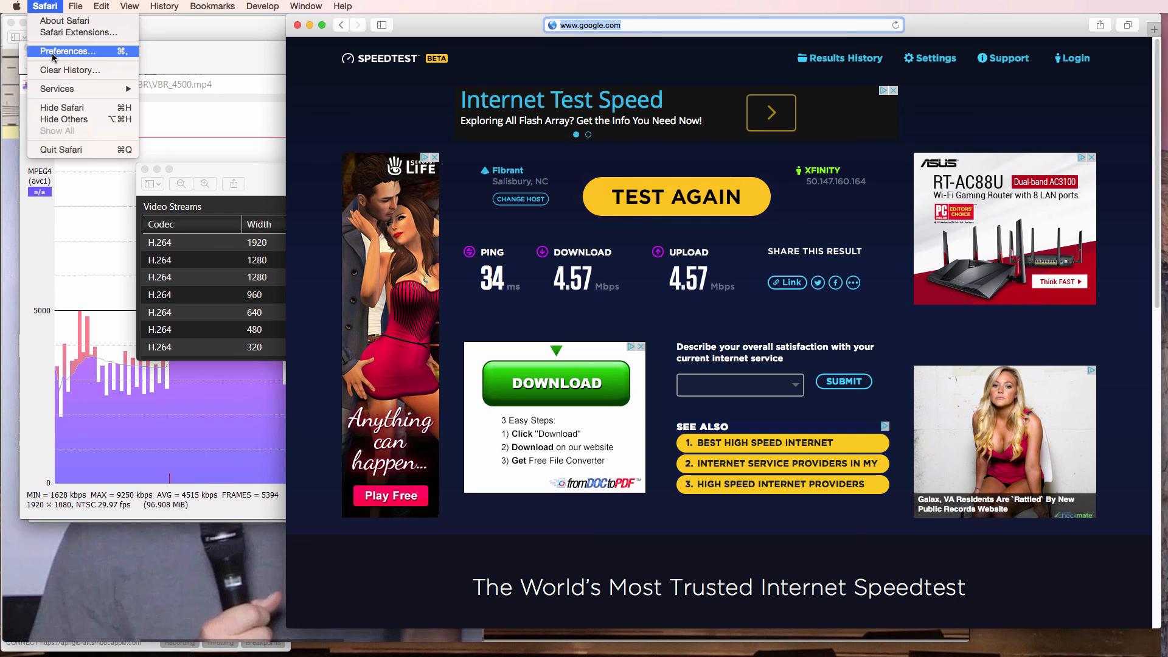
{"action": "left_click", "coordinate": [66, 51]}
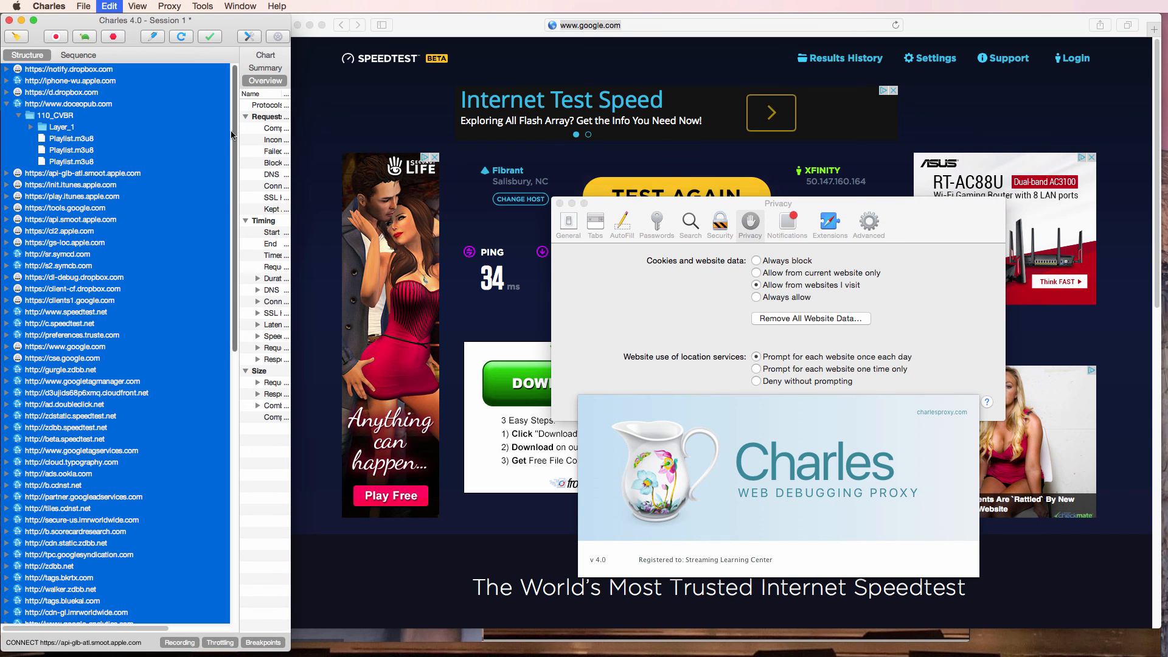
{"action": "mouse_move", "coordinate": [205, 135]}
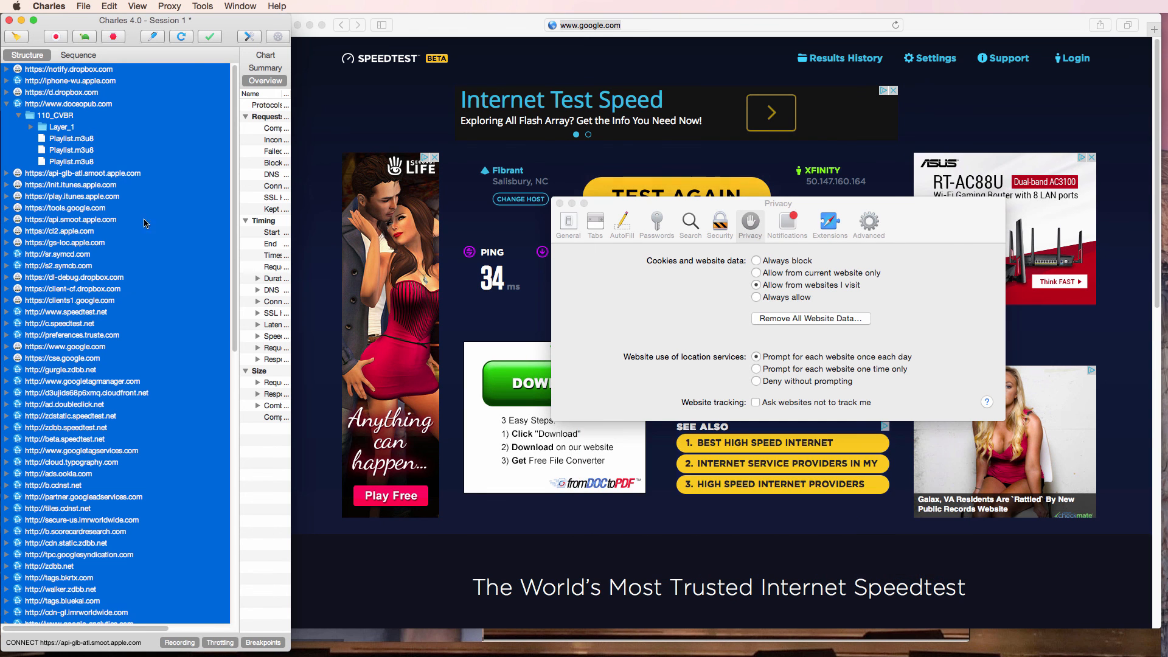
{"action": "left_click", "coordinate": [33, 129]}
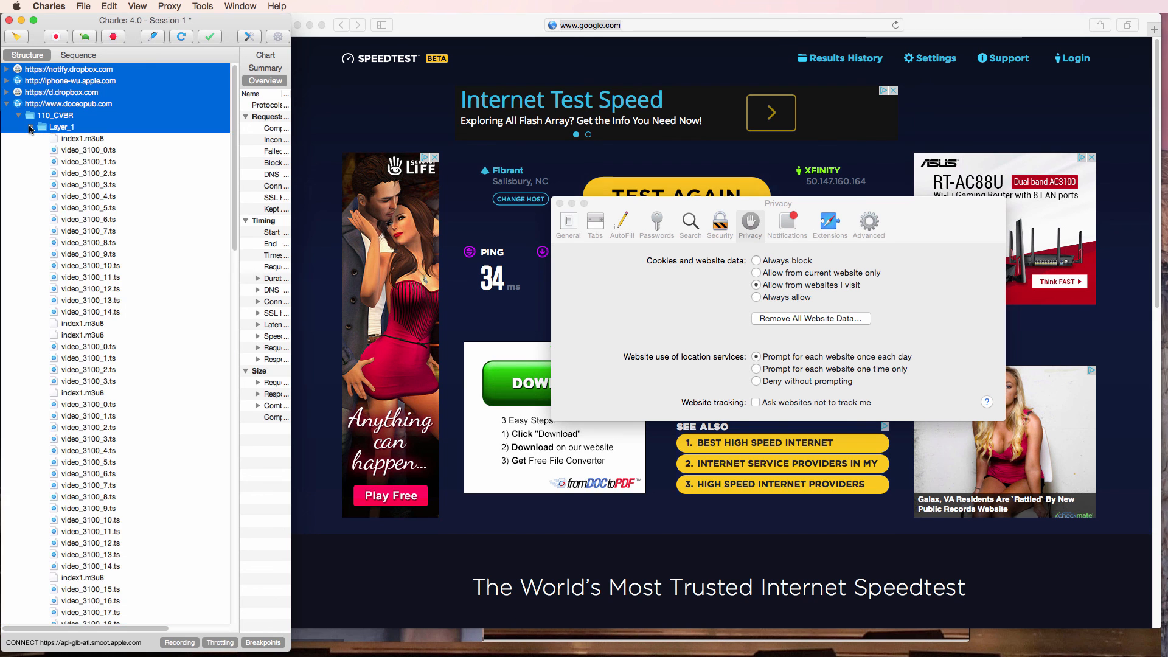
{"action": "left_click", "coordinate": [34, 129]}
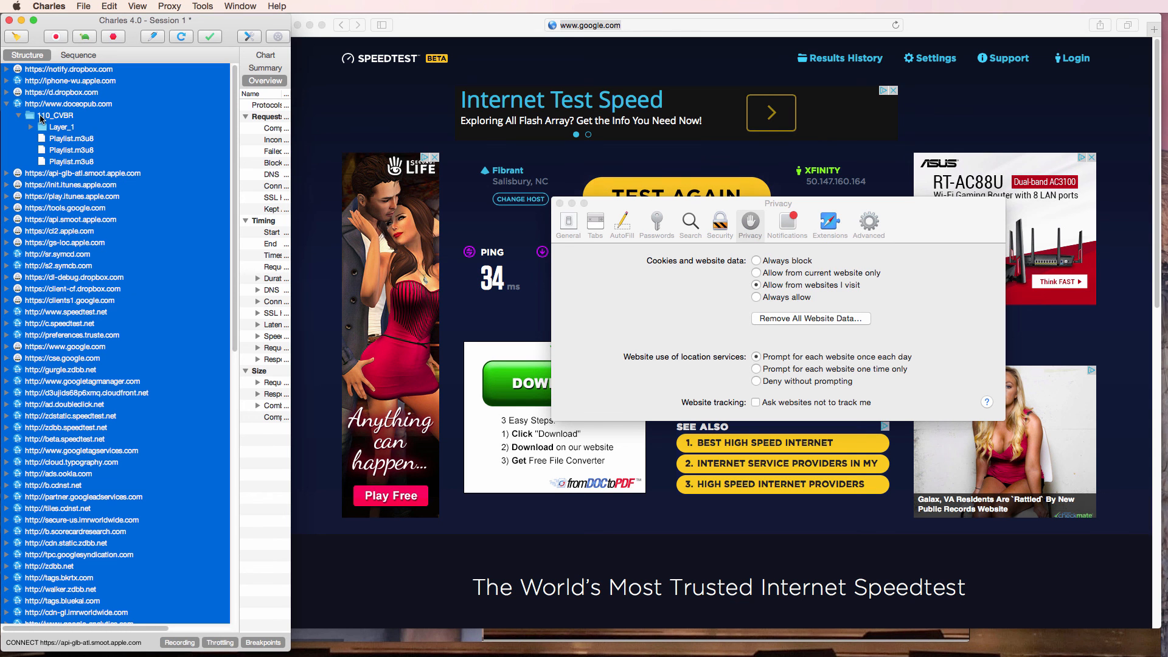
{"action": "mouse_move", "coordinate": [70, 118]}
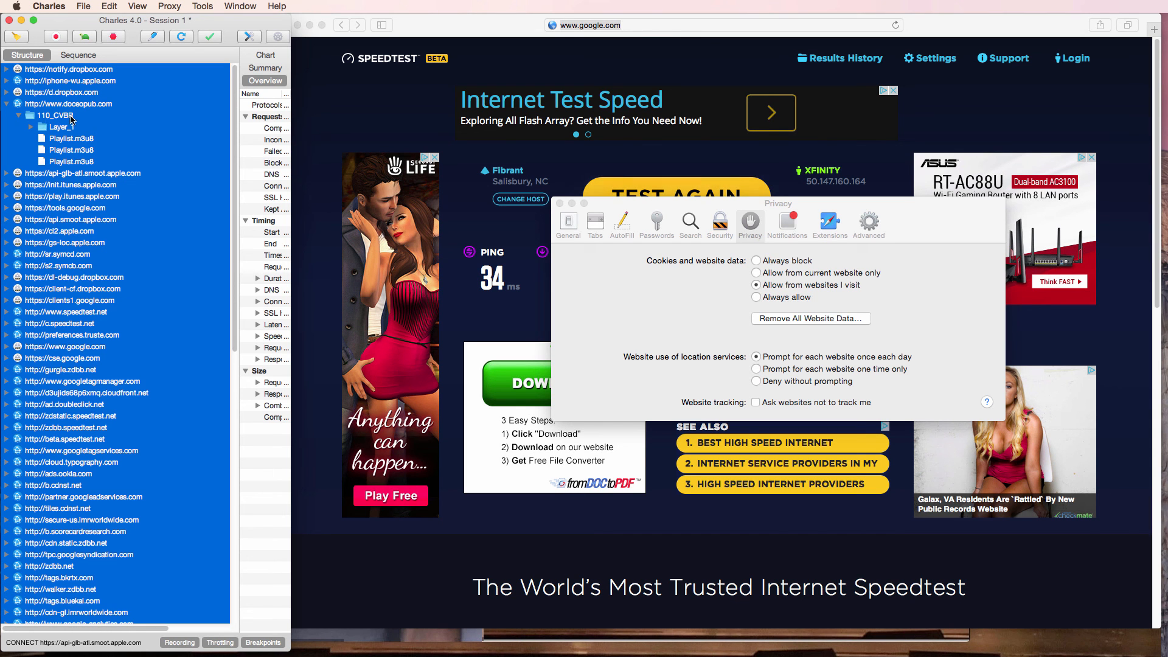